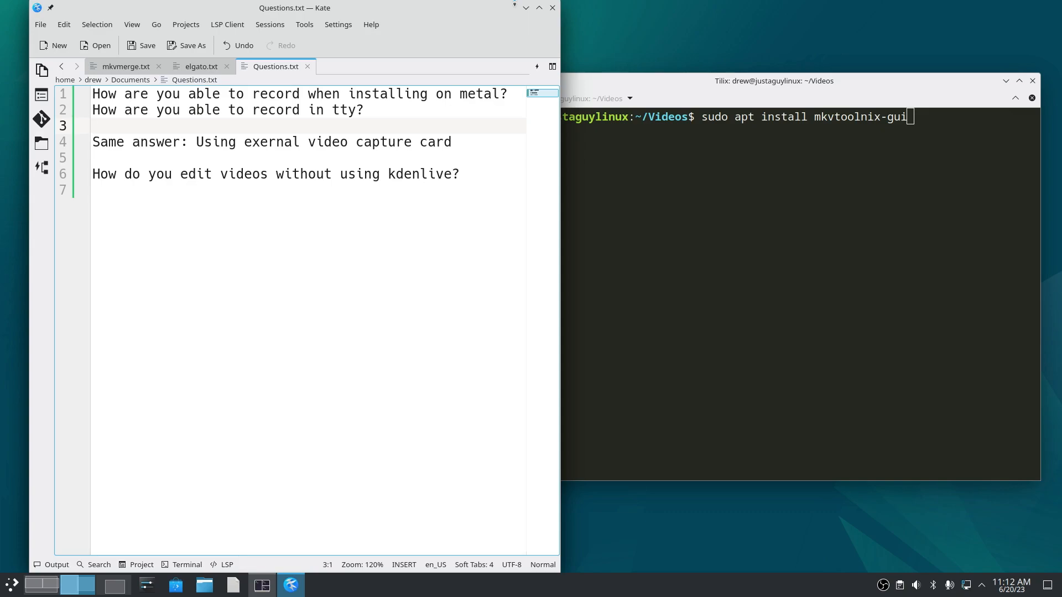
mouse_move(539, 95)
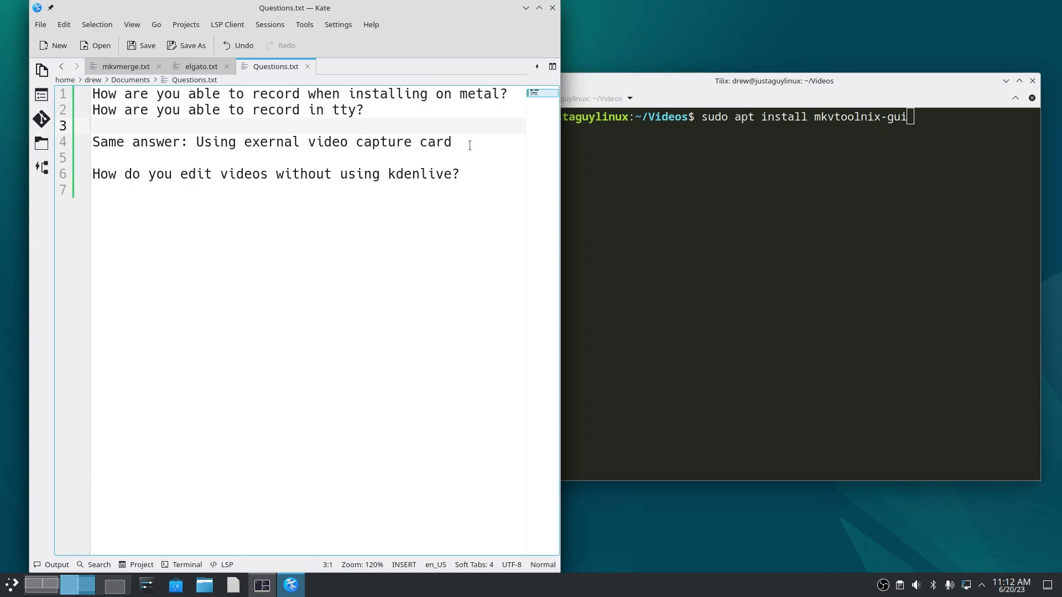
Step: Step through the Gwenview photos to the final OptiPlex 5050 front-panel close-up (5 of 5)
left_click_drag(206, 142, 452, 142)
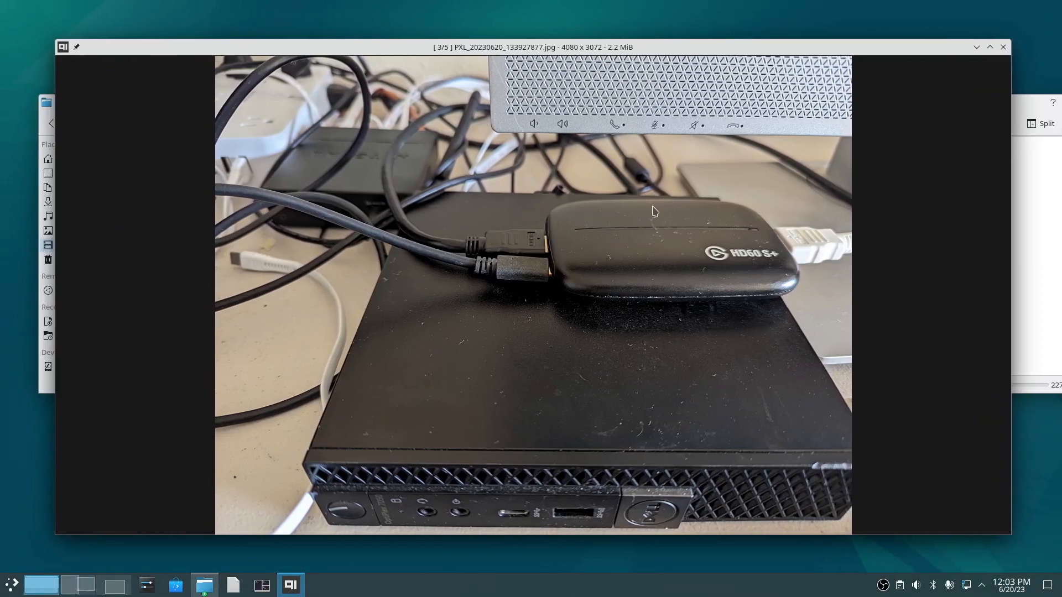
mouse_move(750, 264)
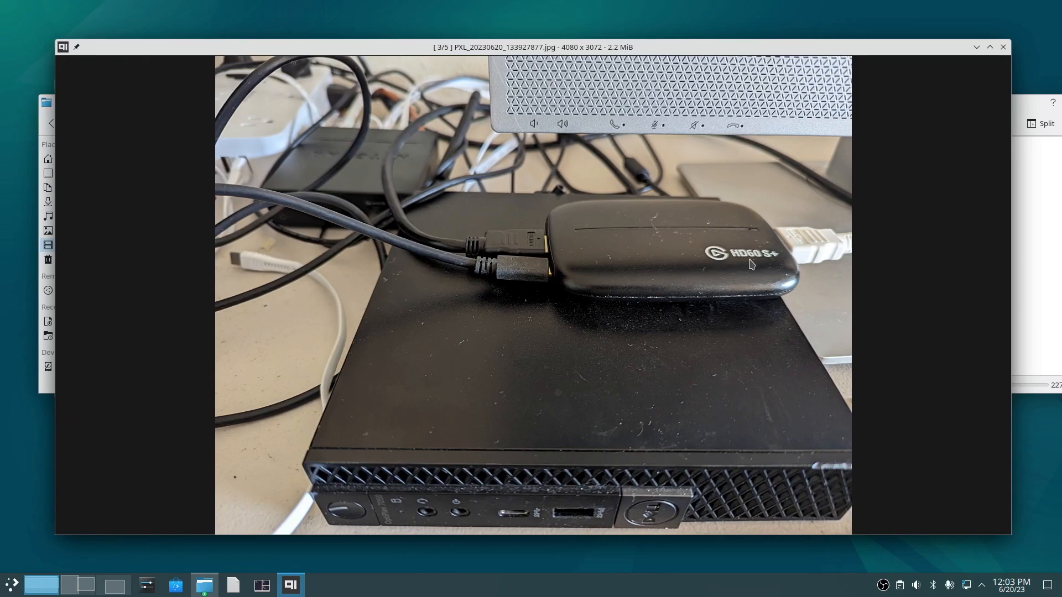
mouse_move(707, 271)
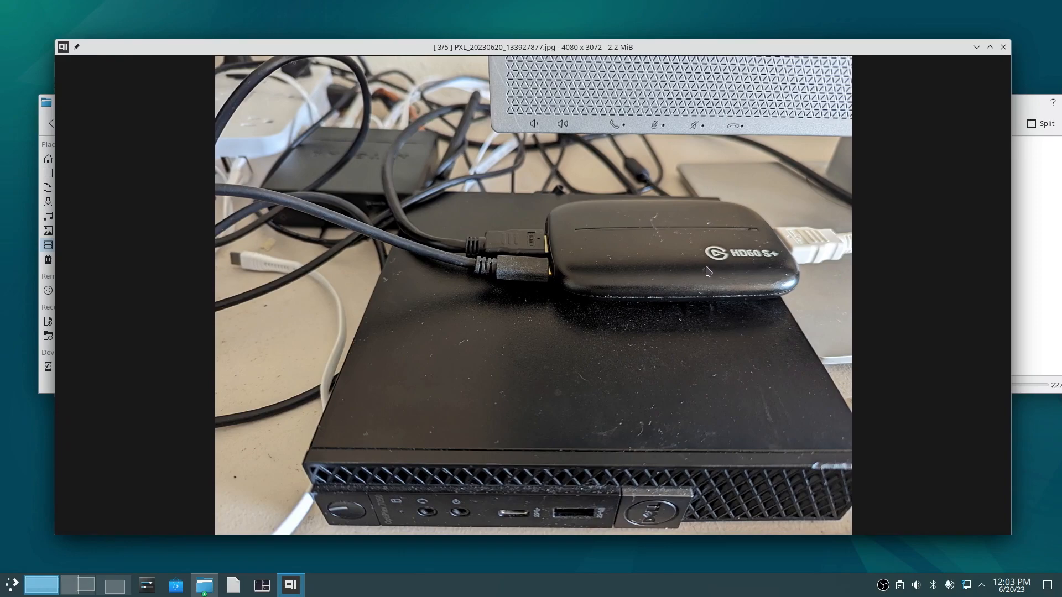
mouse_move(749, 251)
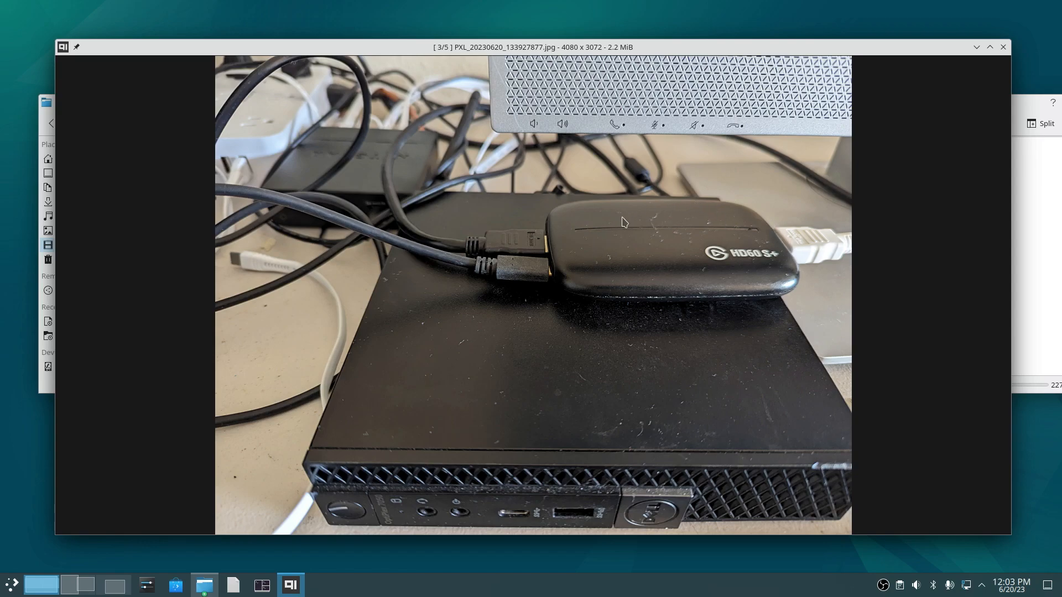
mouse_move(683, 287)
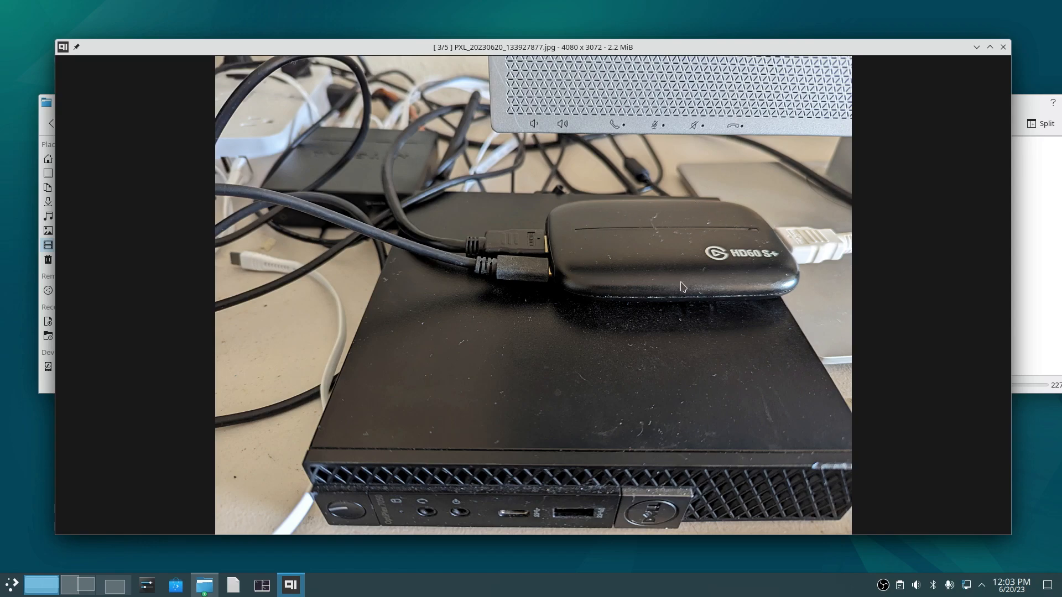
mouse_move(628, 225)
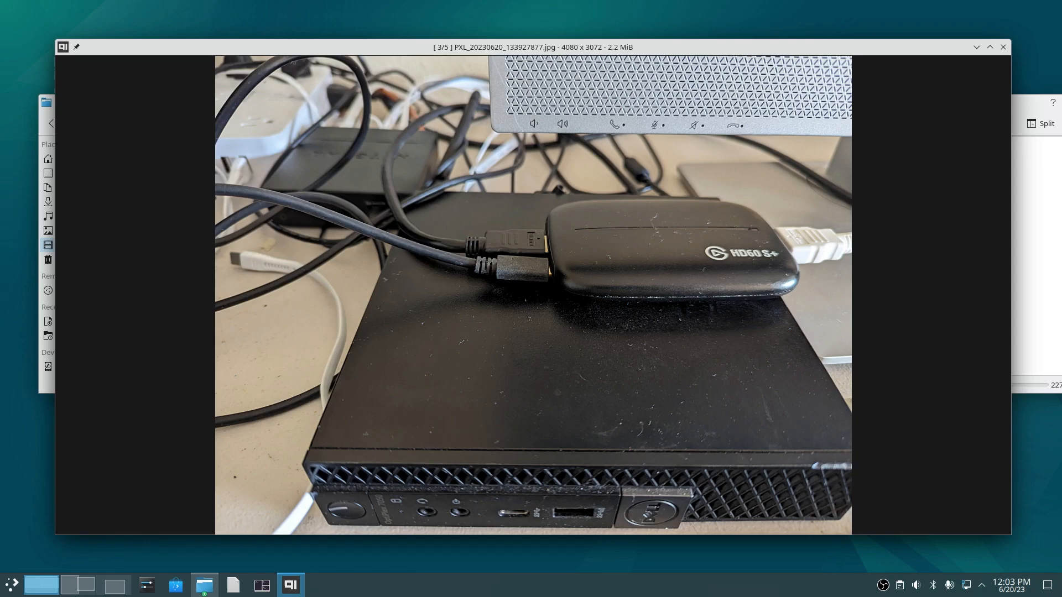
mouse_move(591, 296)
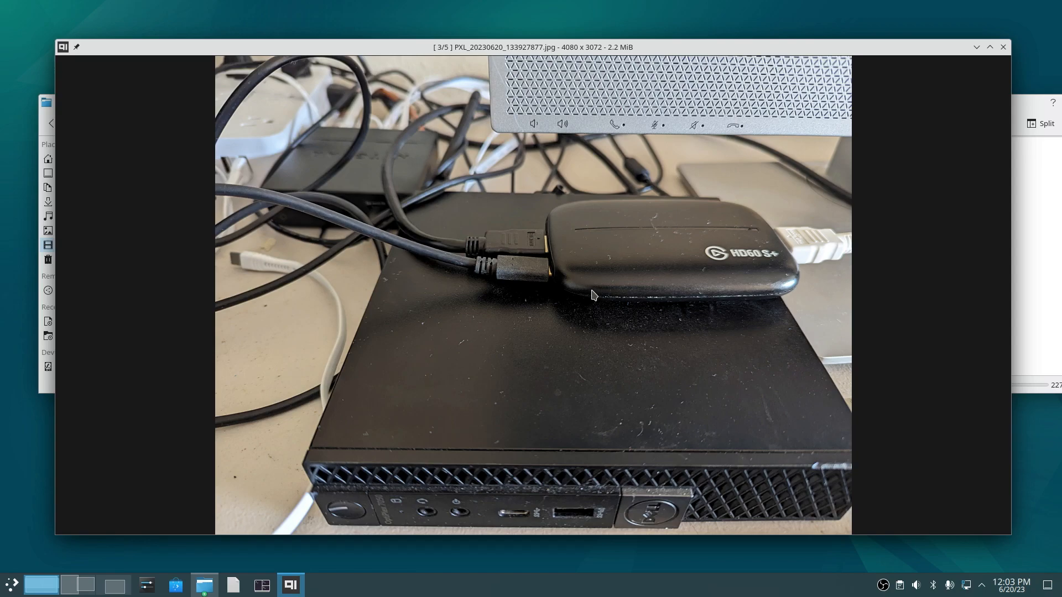
mouse_move(673, 227)
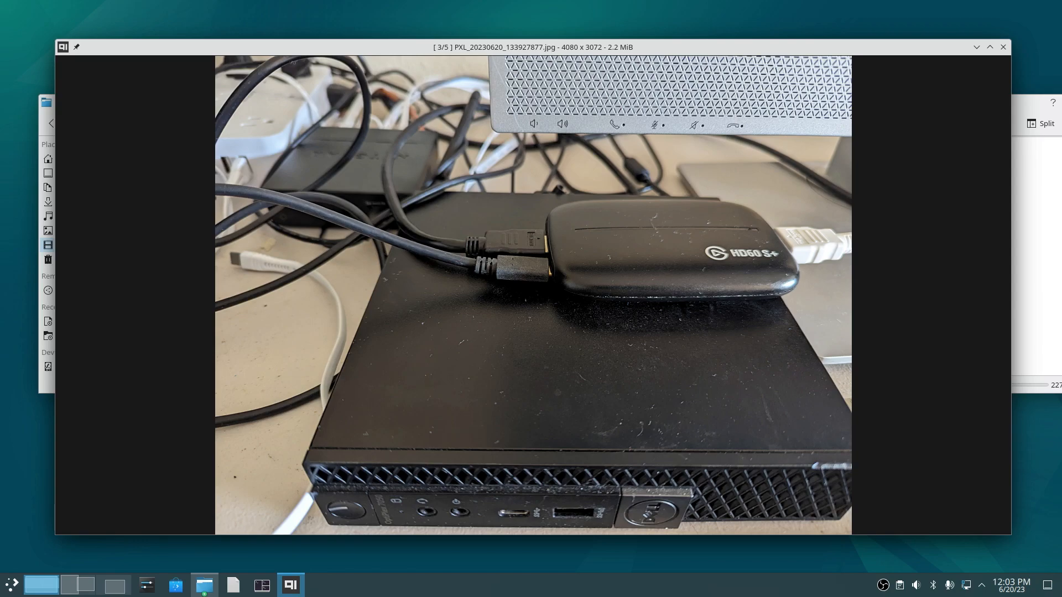
mouse_move(581, 277)
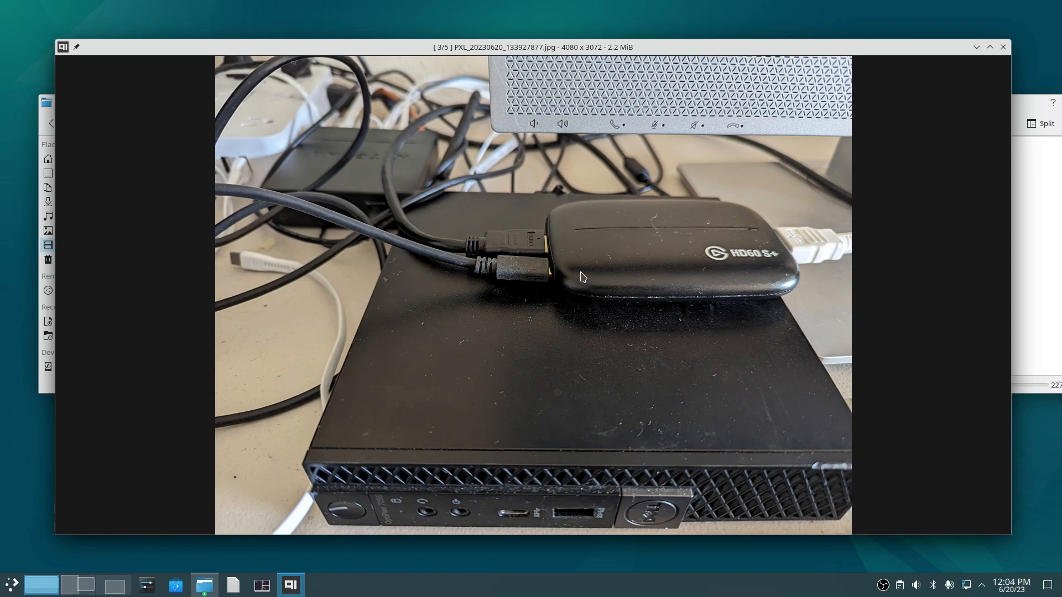
mouse_move(667, 206)
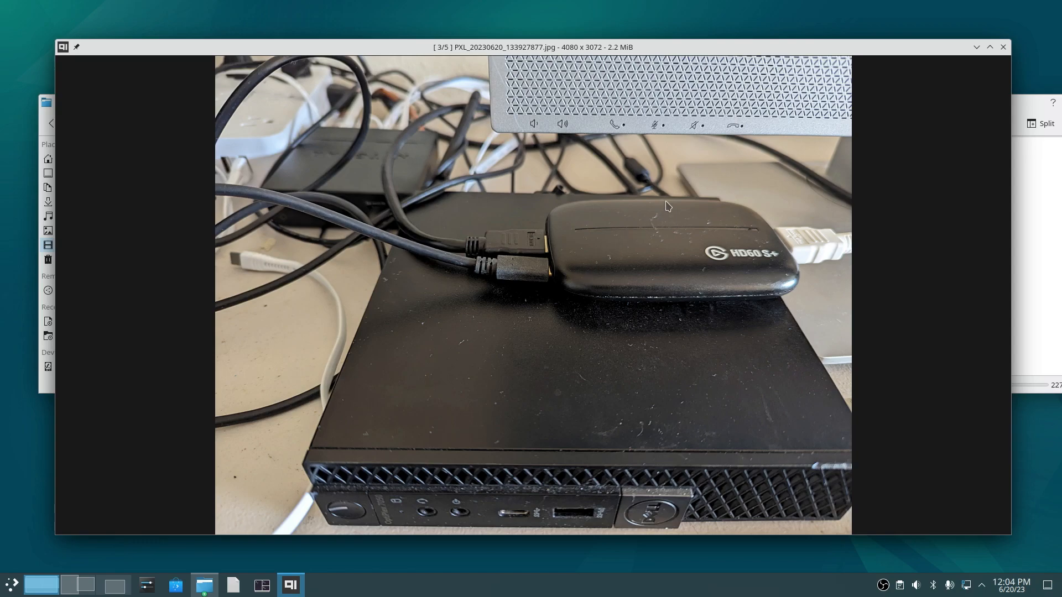
mouse_move(684, 497)
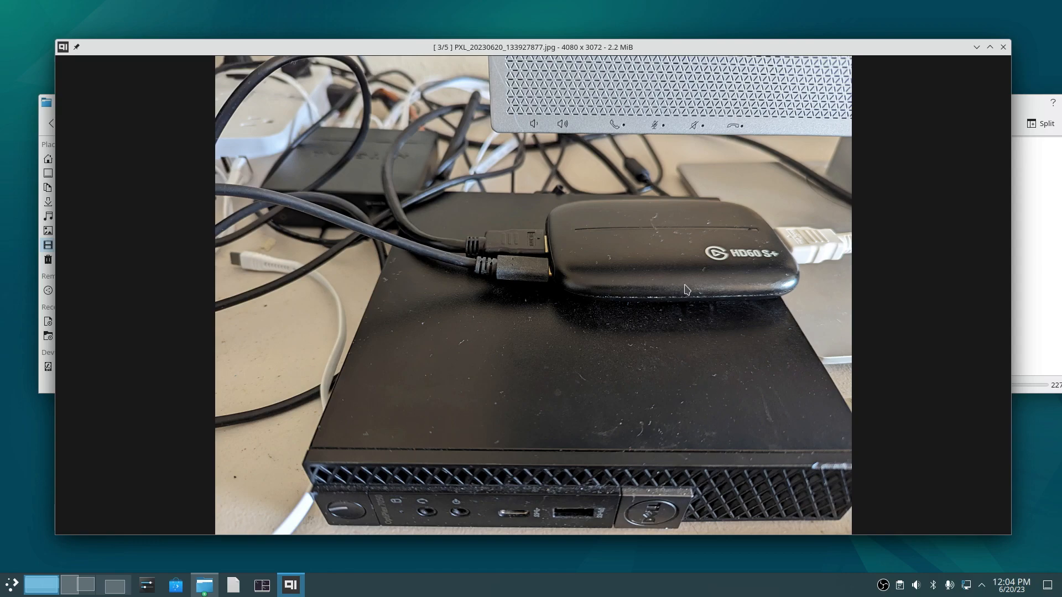
mouse_move(671, 202)
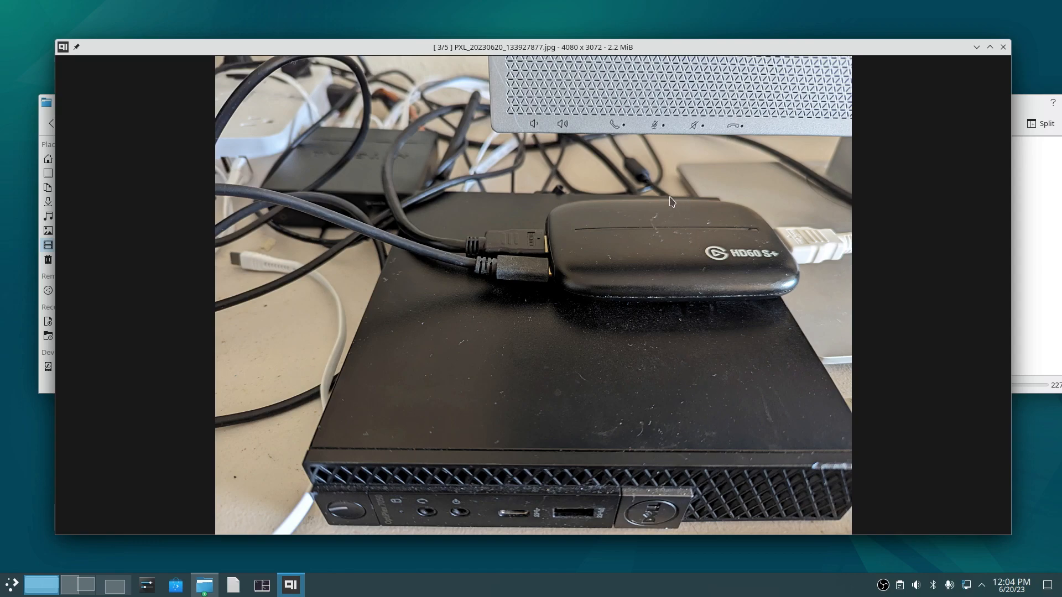
mouse_move(648, 179)
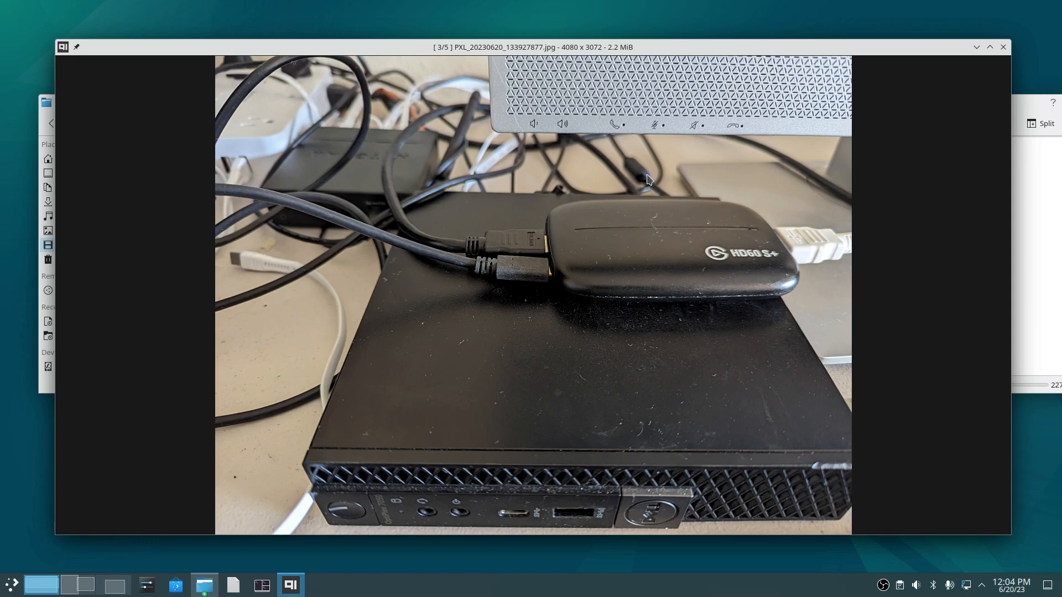
mouse_move(468, 248)
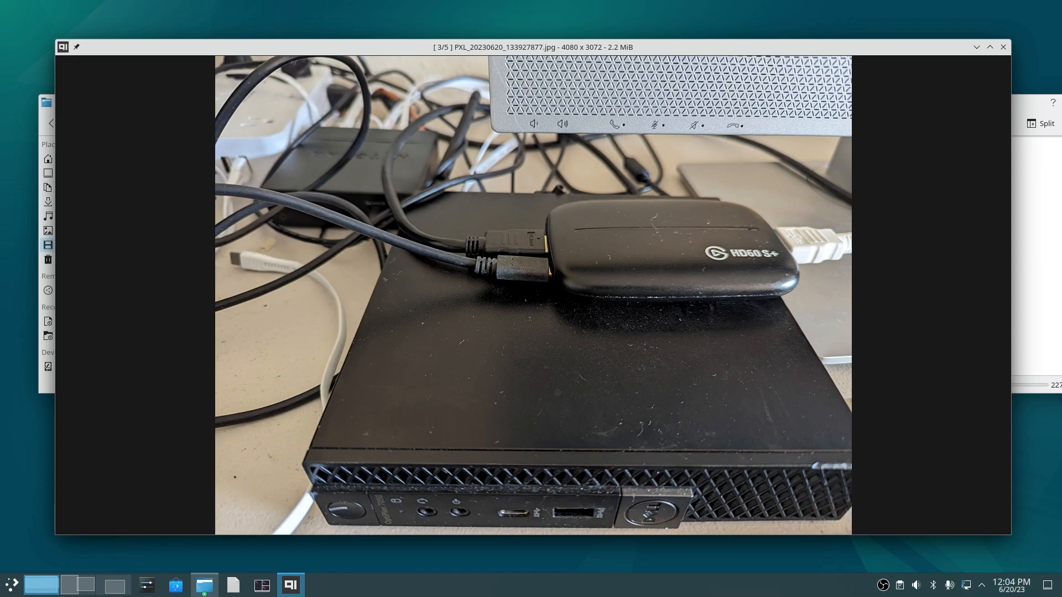
mouse_move(552, 246)
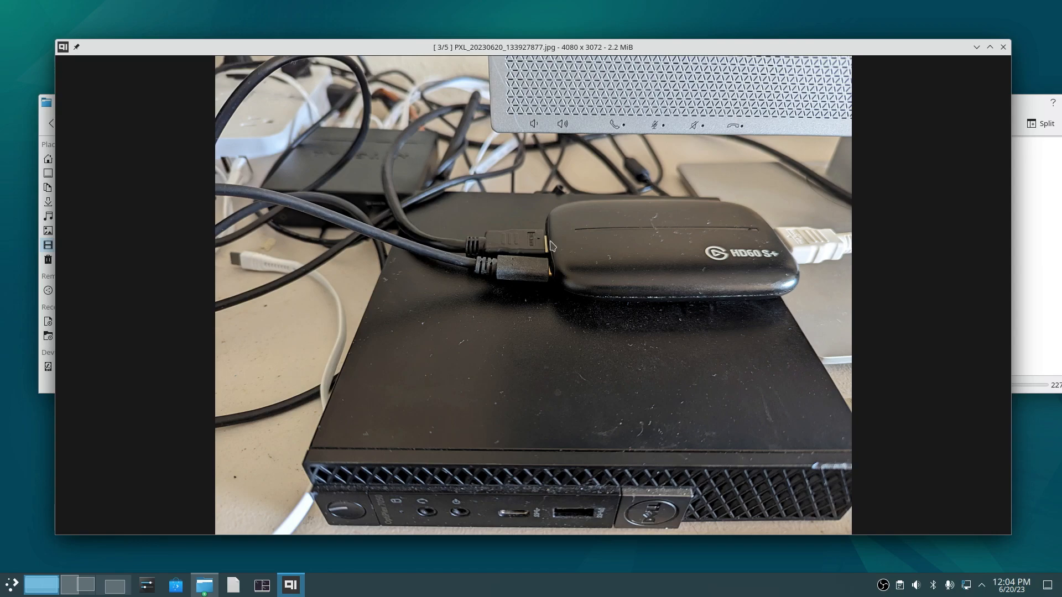
mouse_move(676, 251)
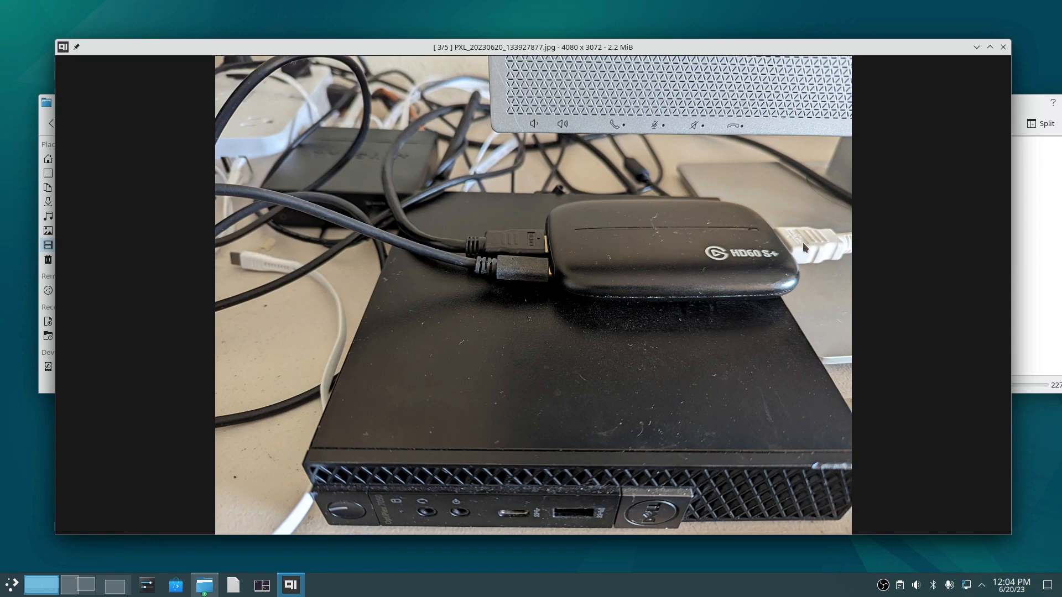
mouse_move(757, 88)
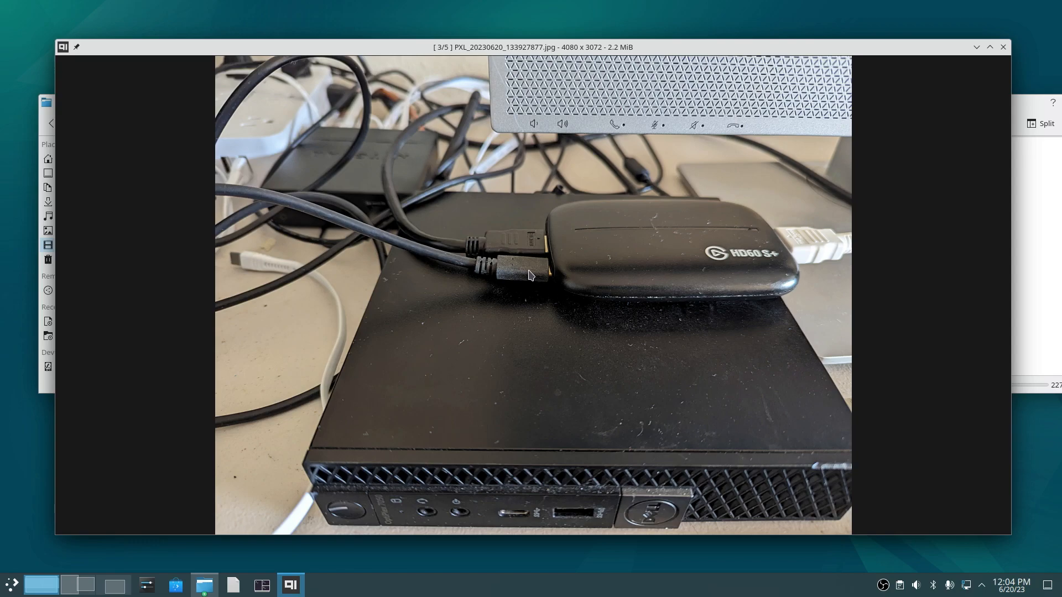
mouse_move(520, 272)
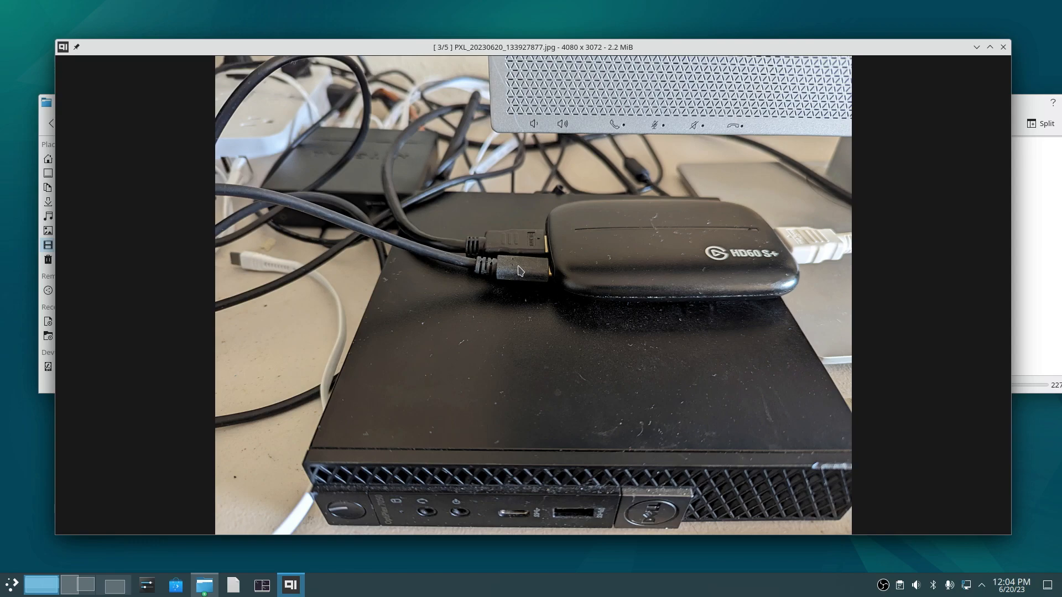
mouse_move(630, 270)
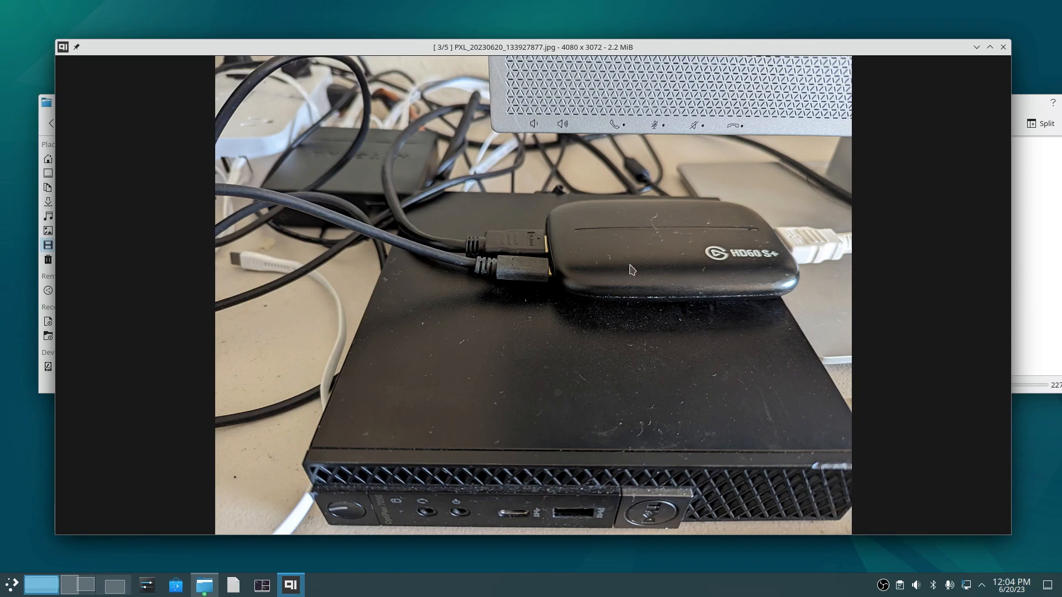
mouse_move(447, 283)
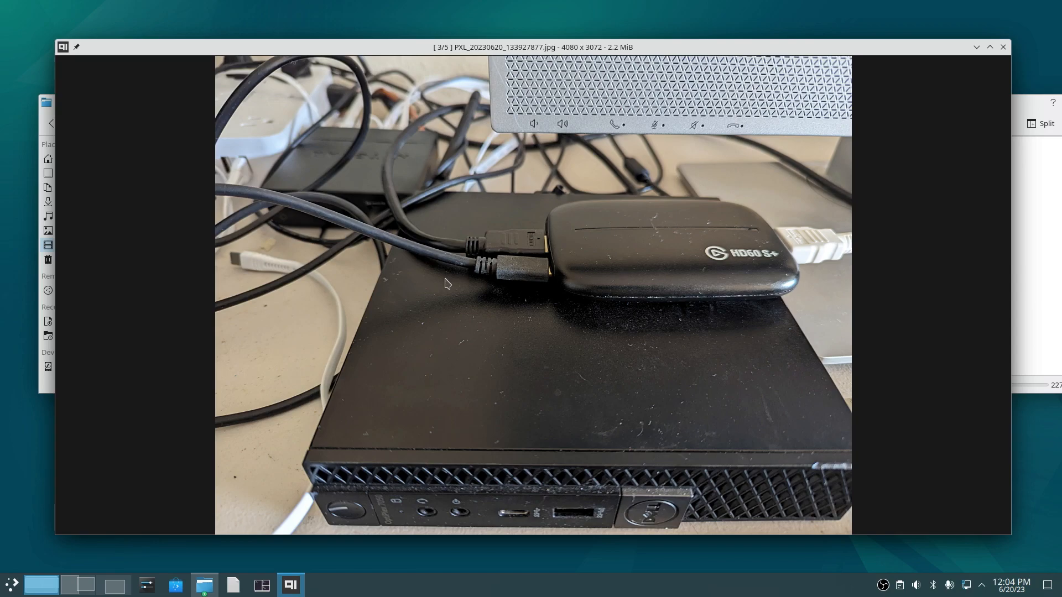
mouse_move(507, 268)
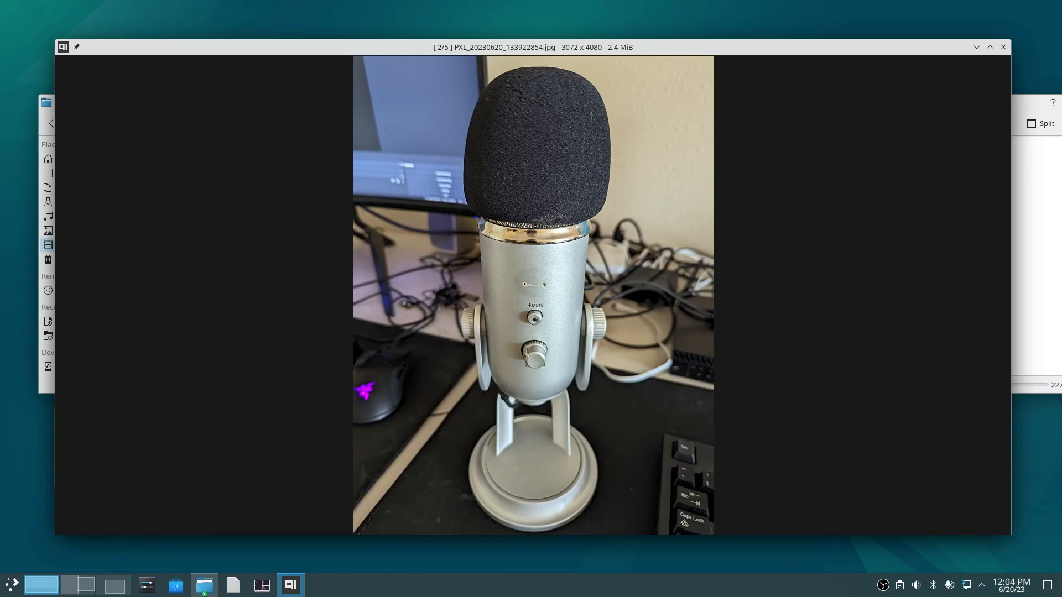
key("Left")
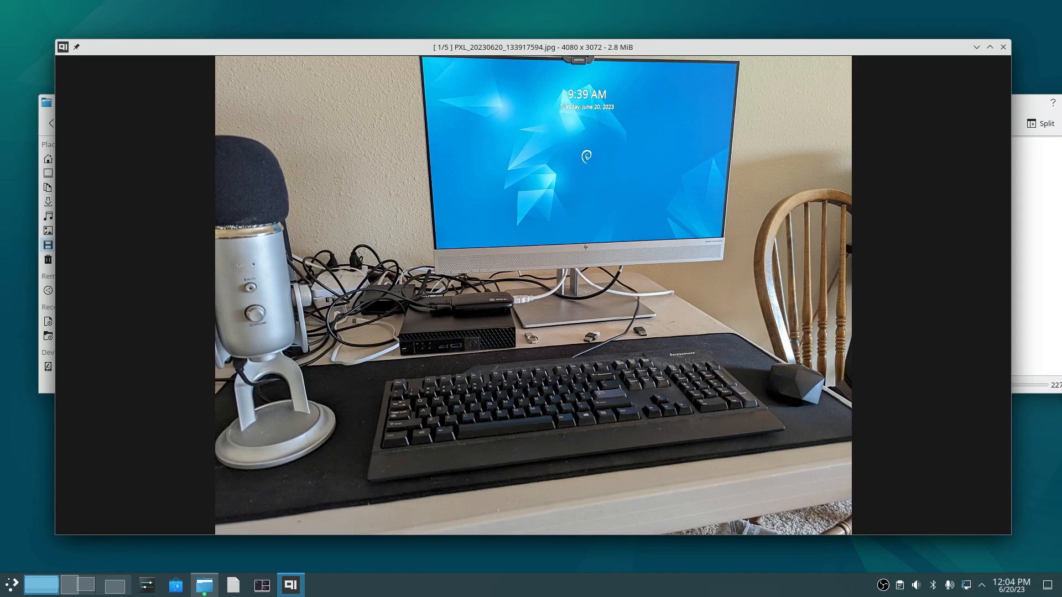
key("Right")
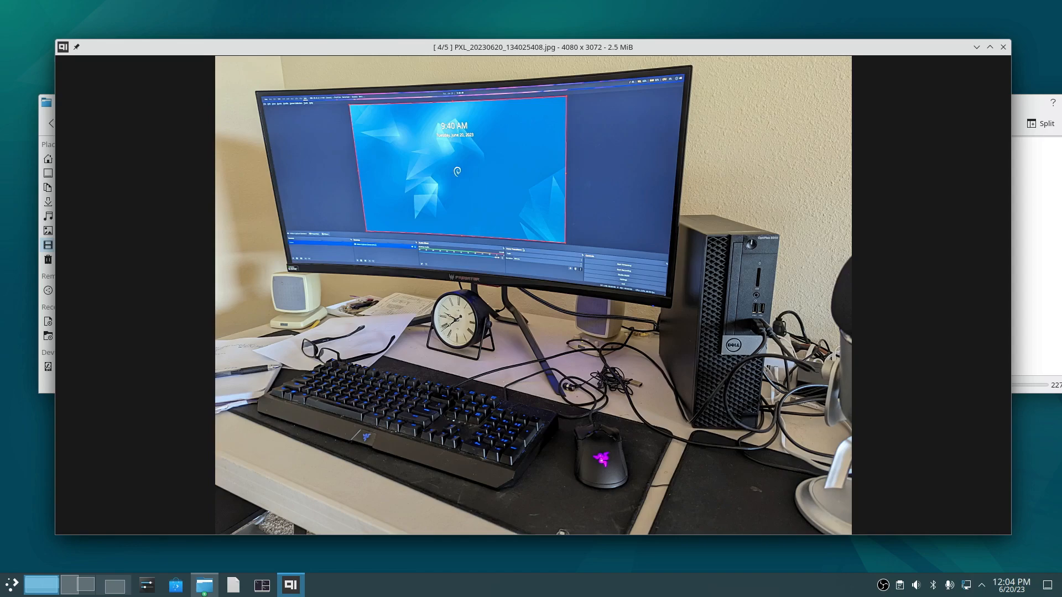
mouse_move(402, 223)
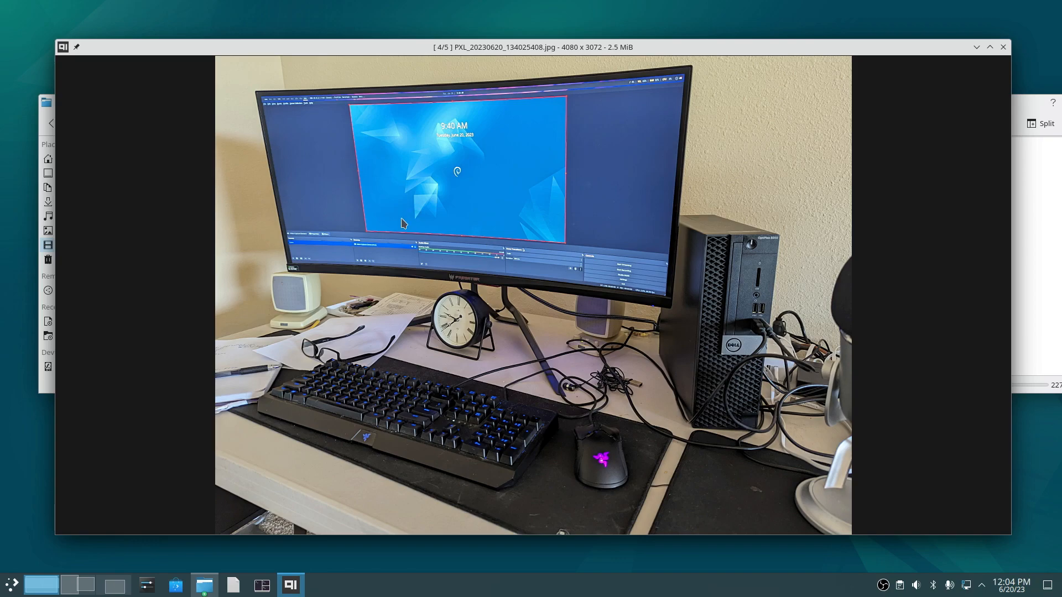
mouse_move(510, 283)
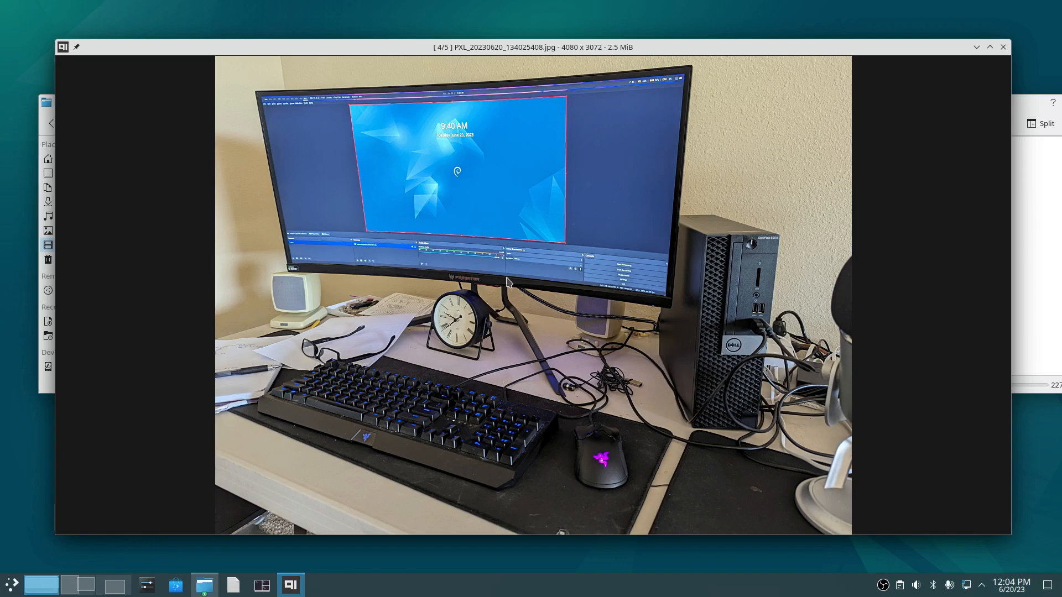
mouse_move(724, 325)
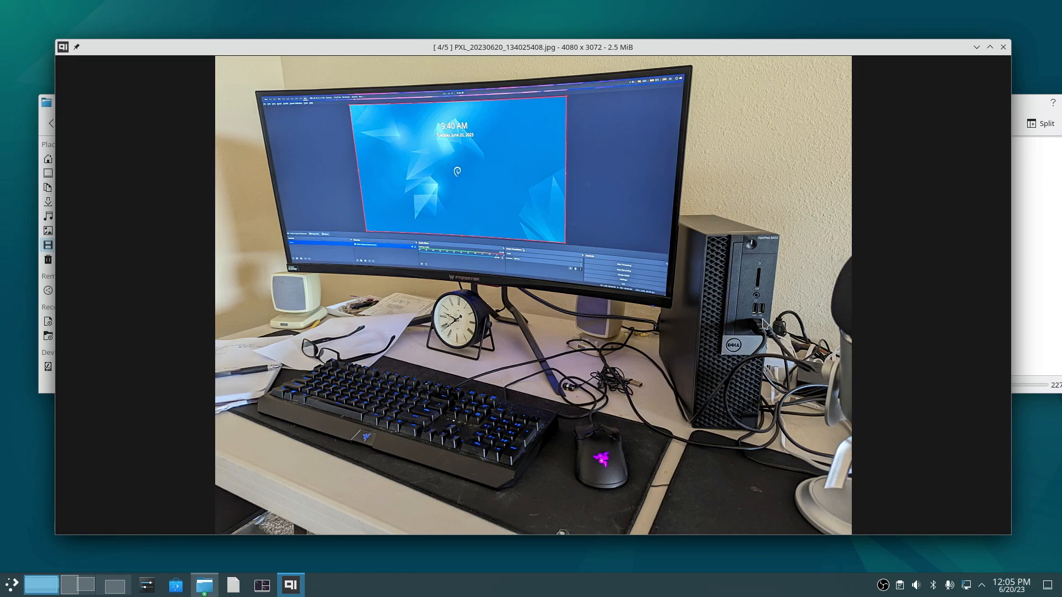
mouse_move(725, 398)
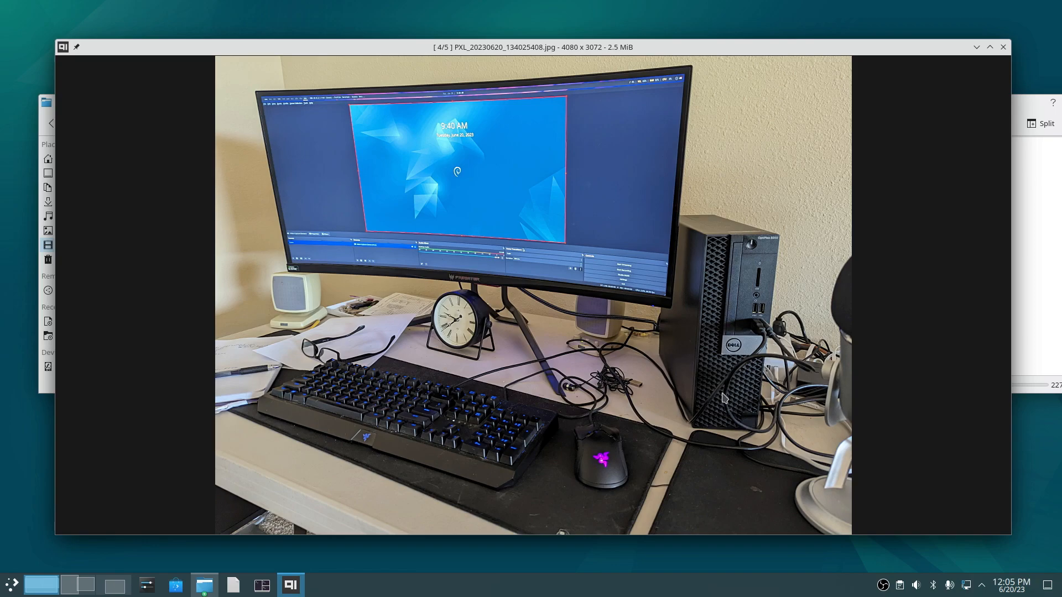
mouse_move(726, 365)
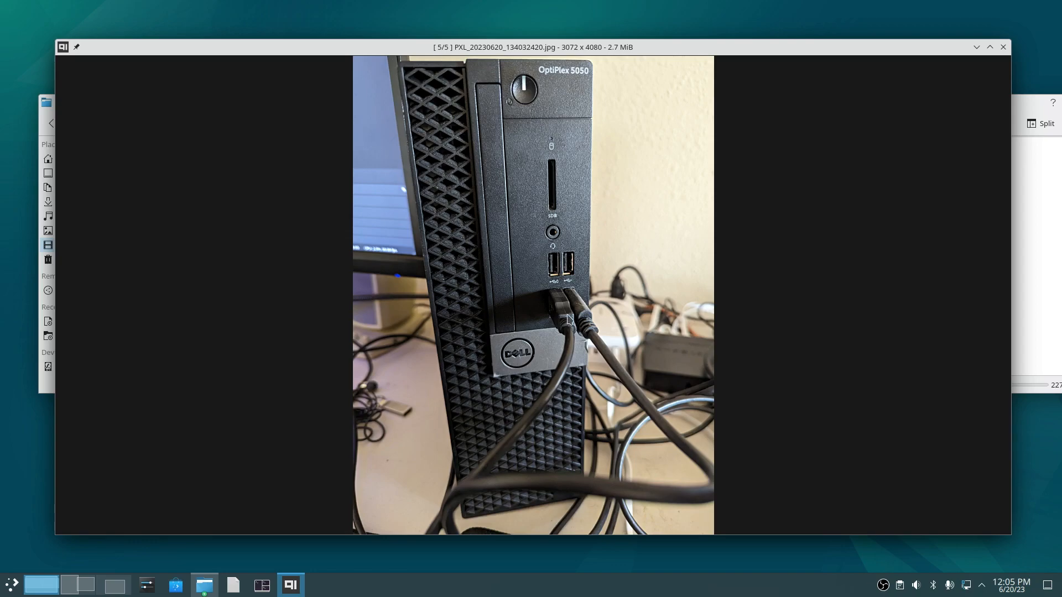
mouse_move(580, 307)
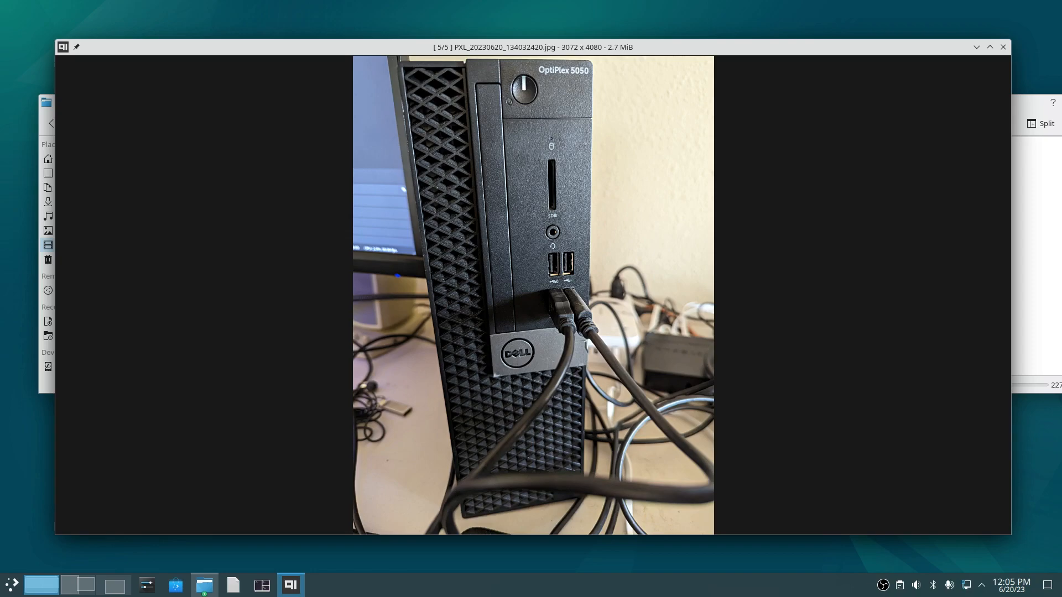
mouse_move(301, 311)
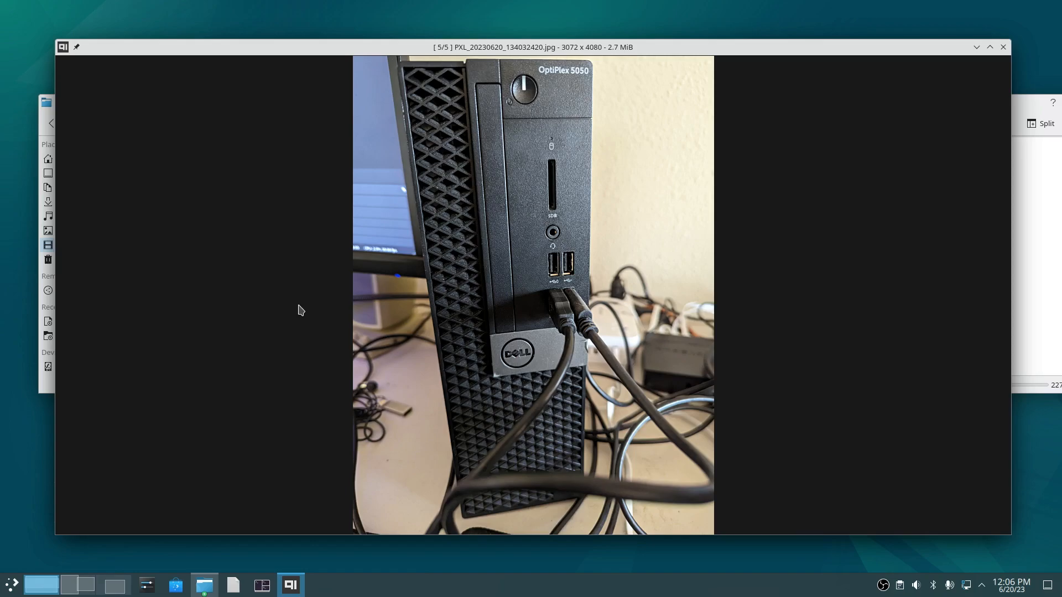
mouse_move(80, 585)
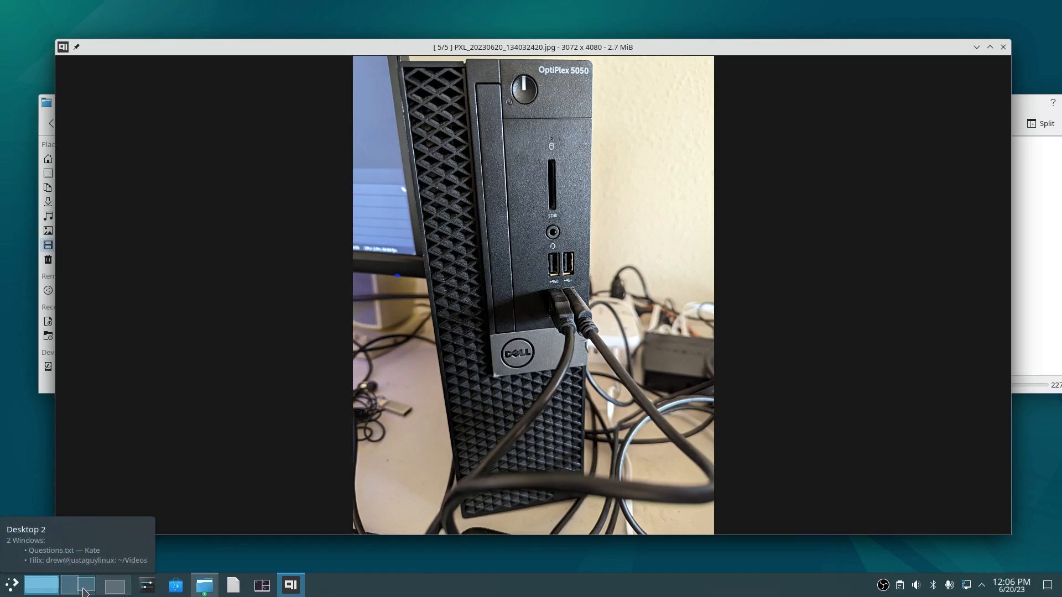
Step: Switch to Desktop 2 and show the elgato.txt notes on the HD60S+ wiring
left_click(76, 585)
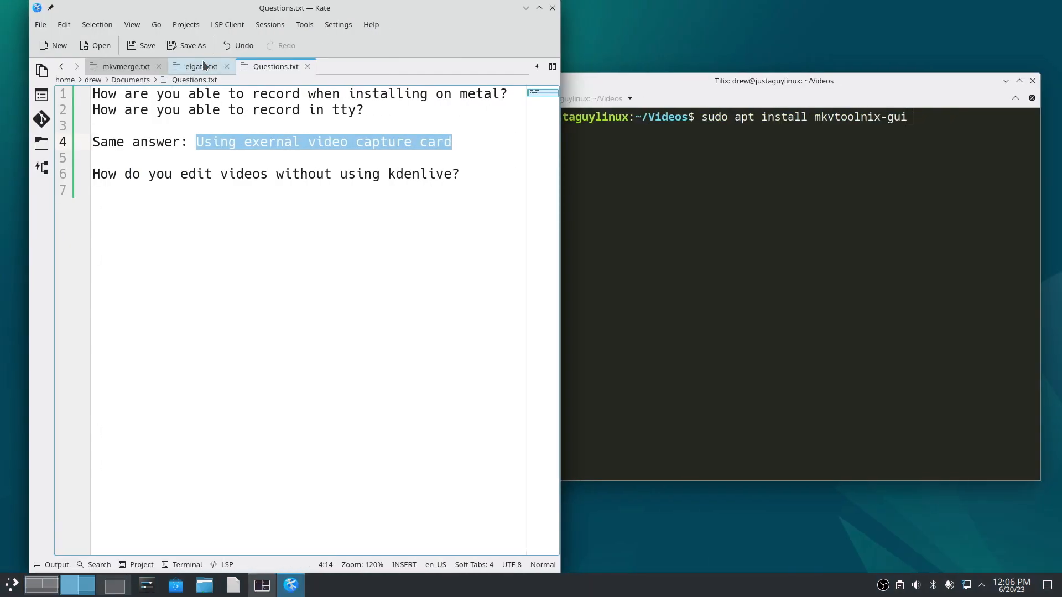
left_click(200, 66)
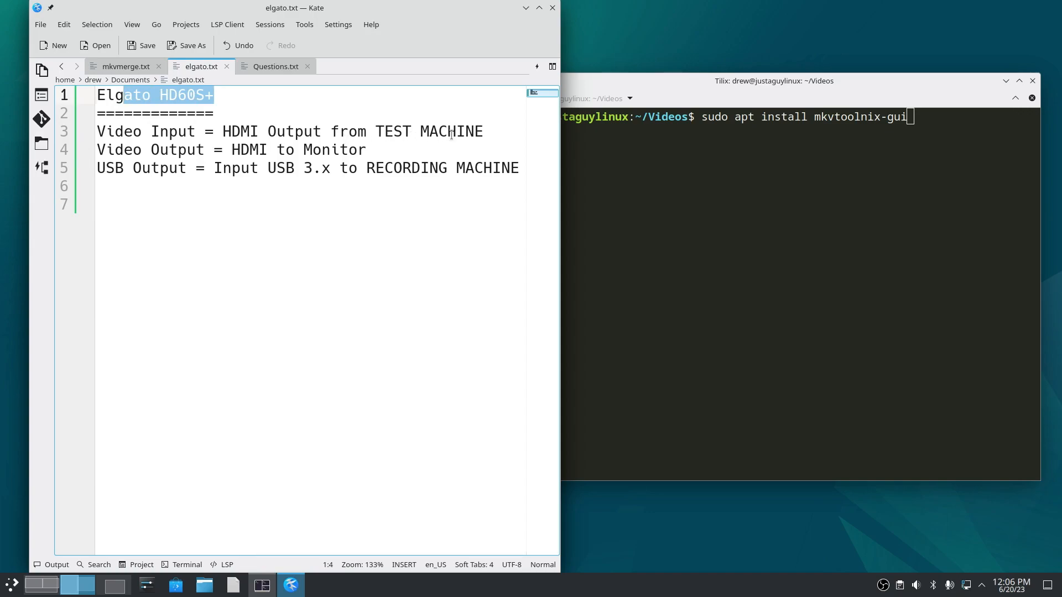
mouse_move(322, 152)
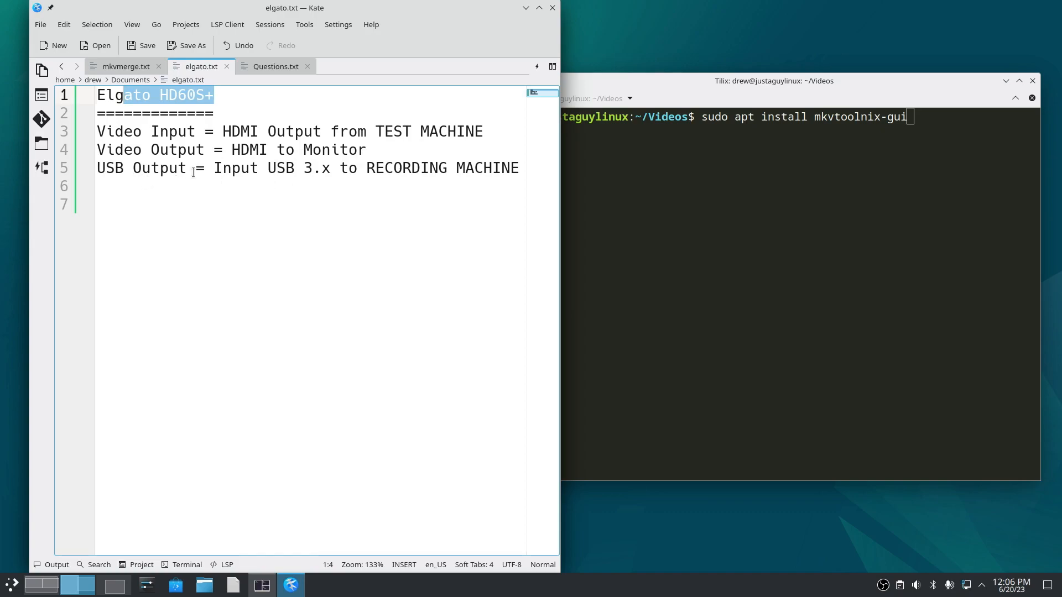
mouse_move(522, 173)
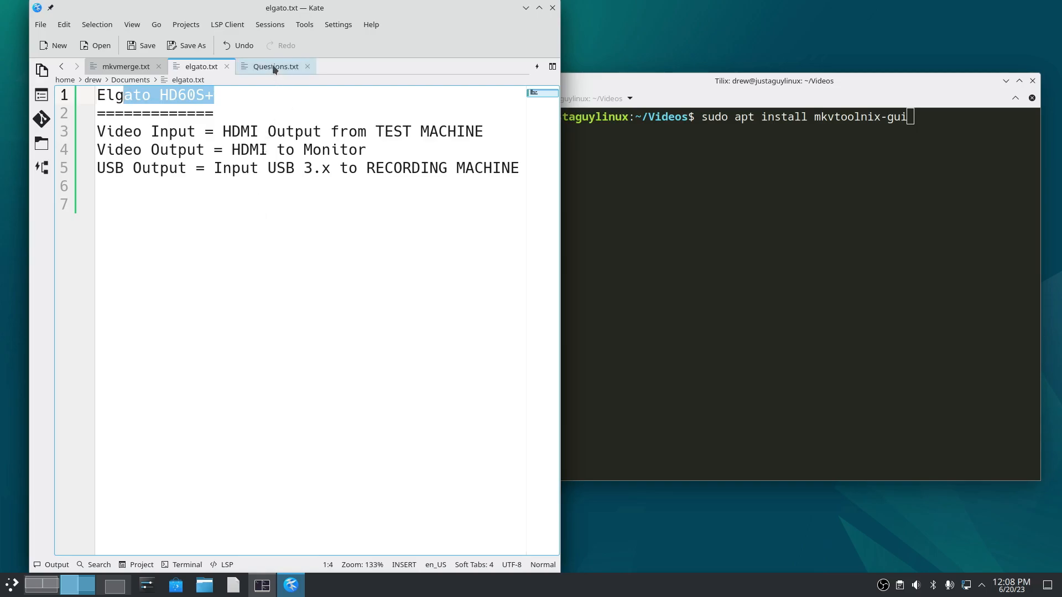
Step: Return to Questions.txt and highlight line 6, the question about editing without kdenlive
left_click(274, 66)
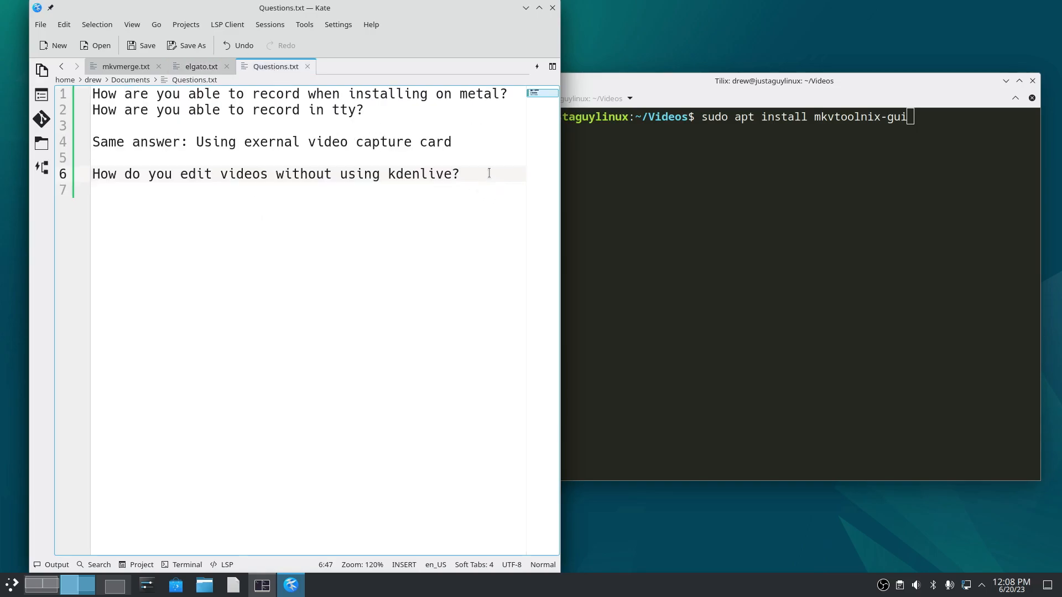
triple_click(274, 174)
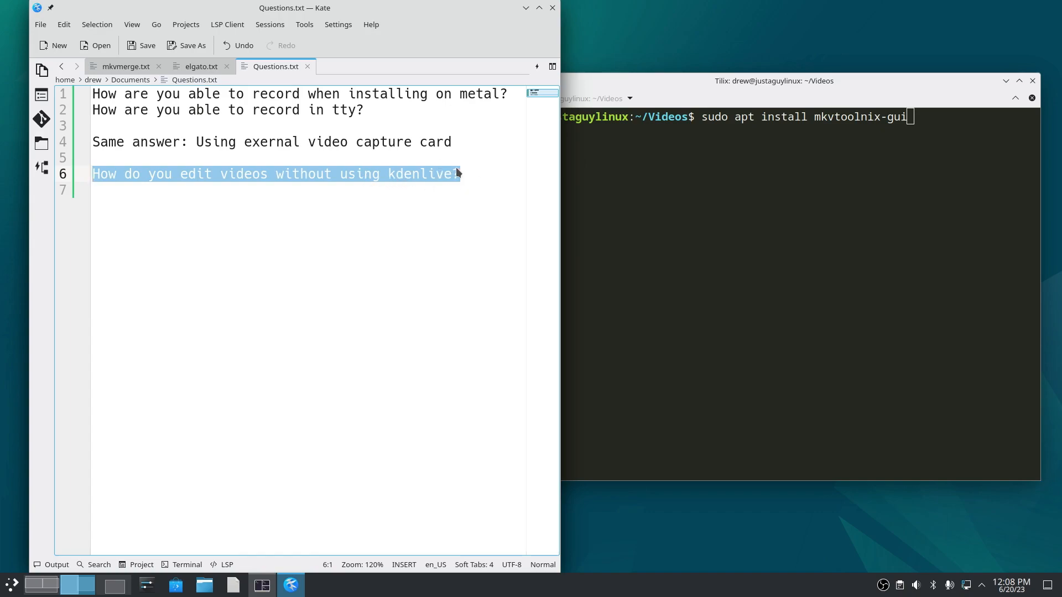
left_click(474, 174)
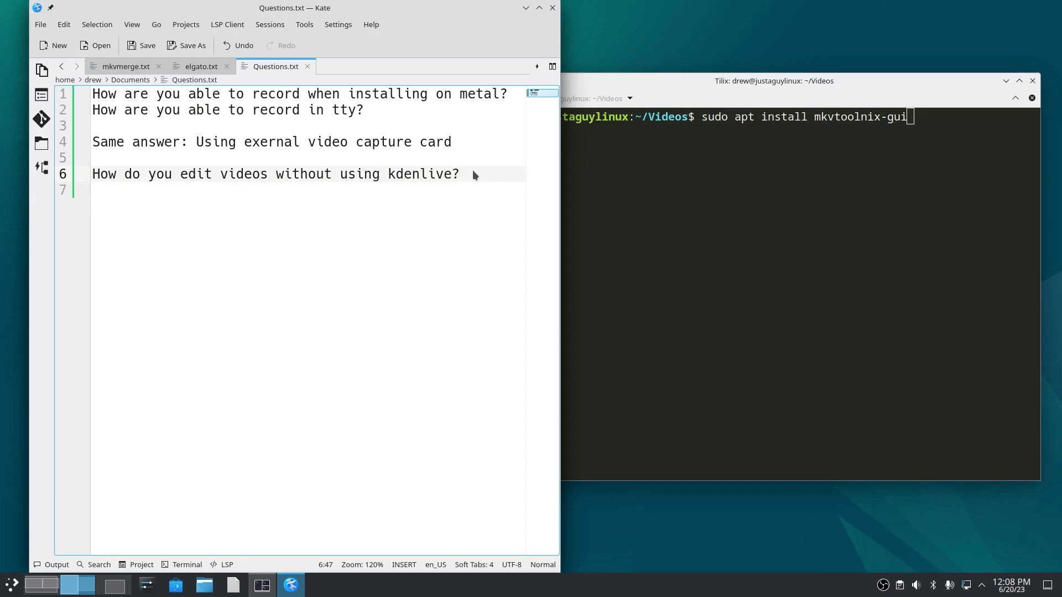
left_click_drag(197, 173, 459, 174)
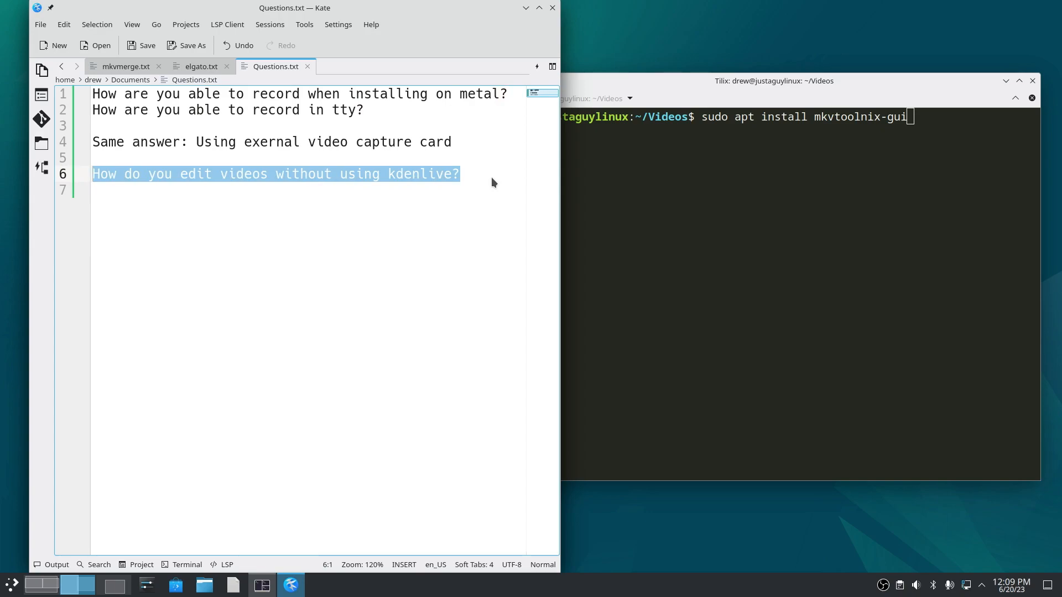
mouse_move(489, 184)
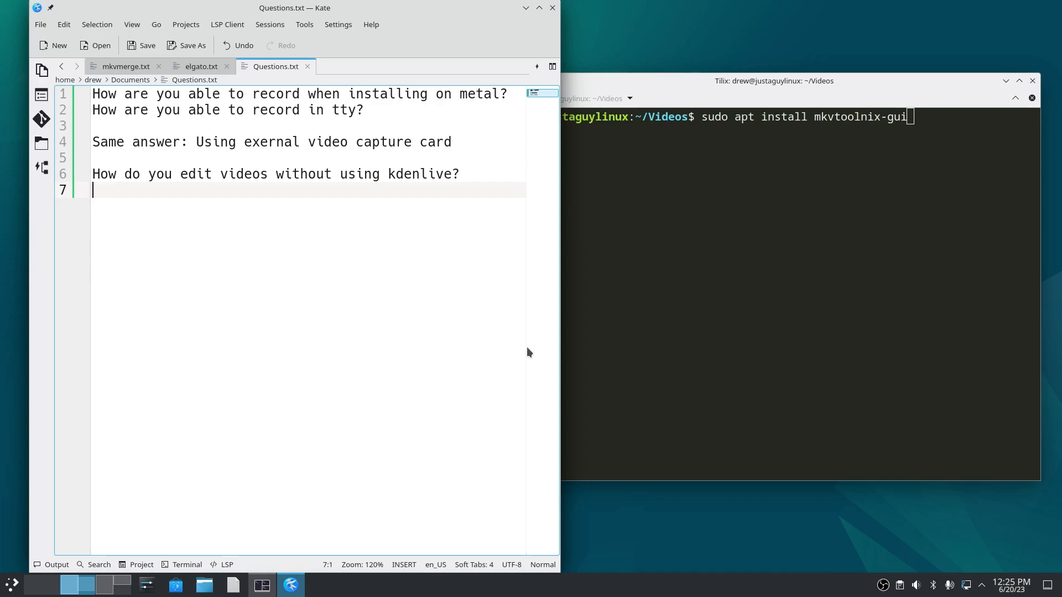
mouse_move(420, 159)
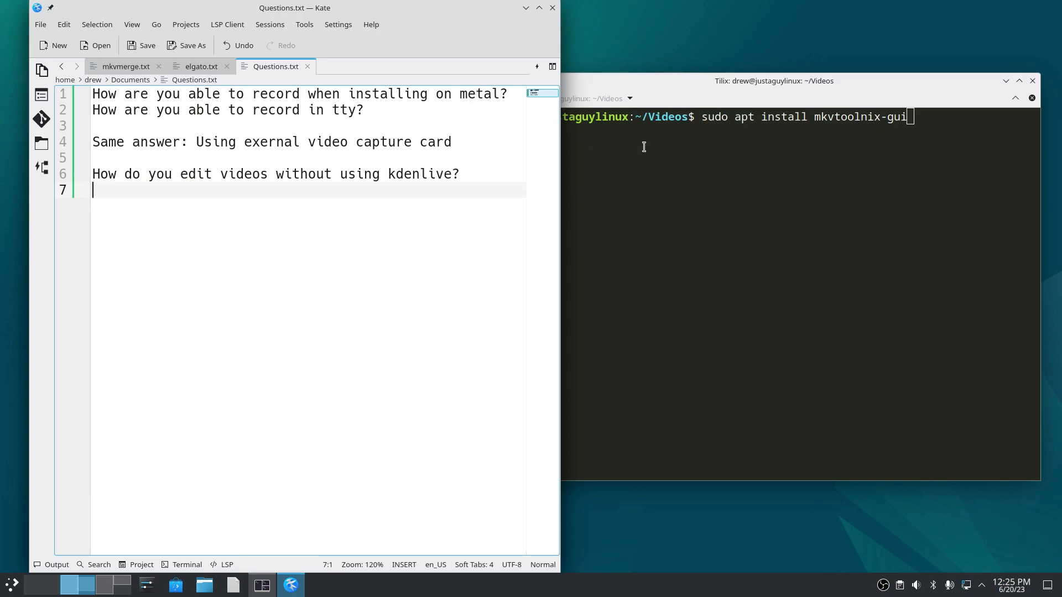
mouse_move(655, 230)
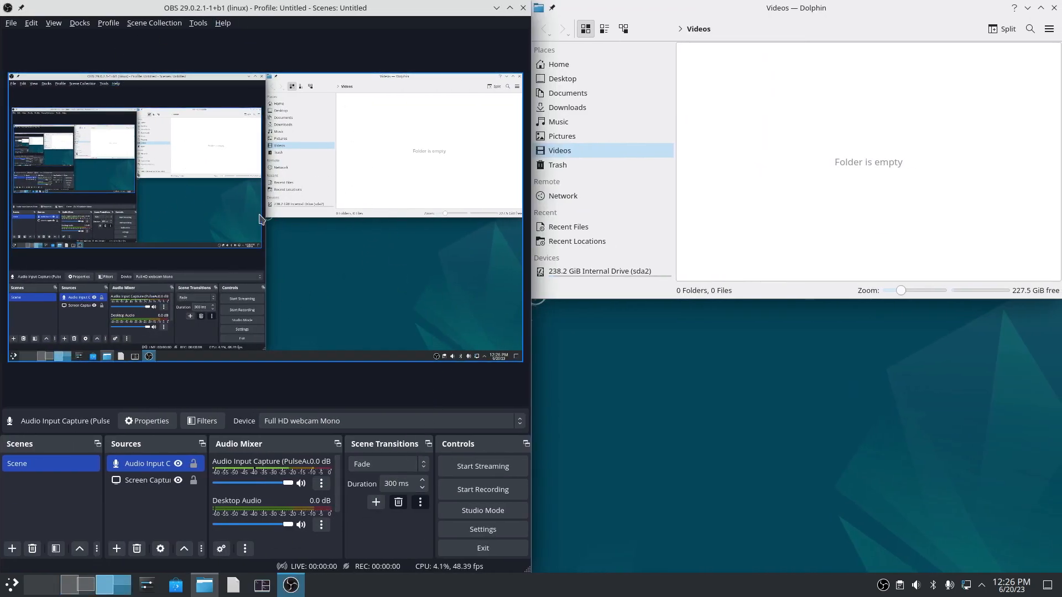
mouse_move(483, 529)
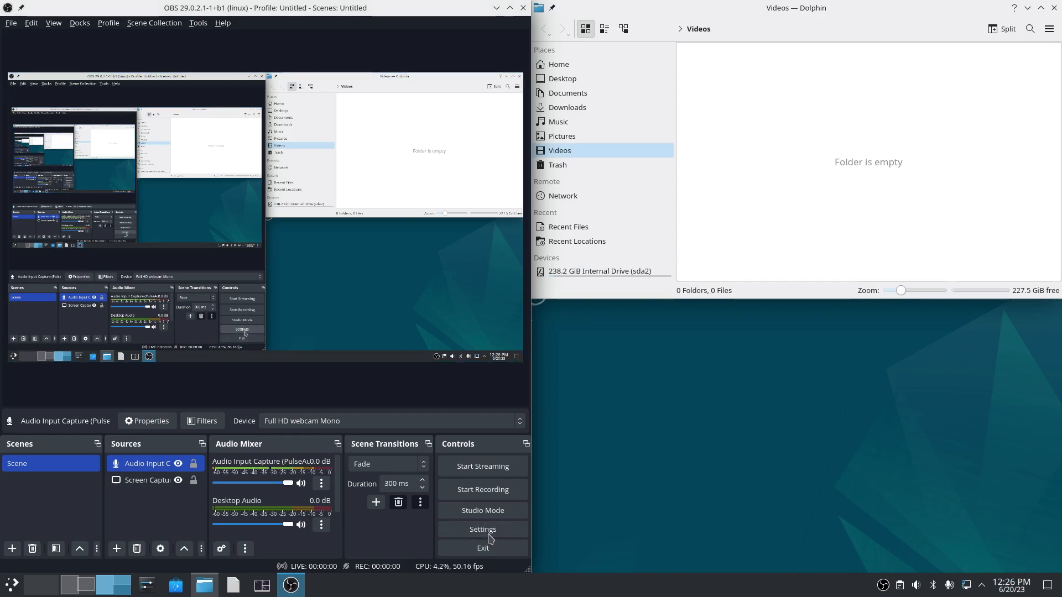
Step: Open and cancel OBS Settings without changes, then select the Screen Capture (XSHM) source
left_click(483, 529)
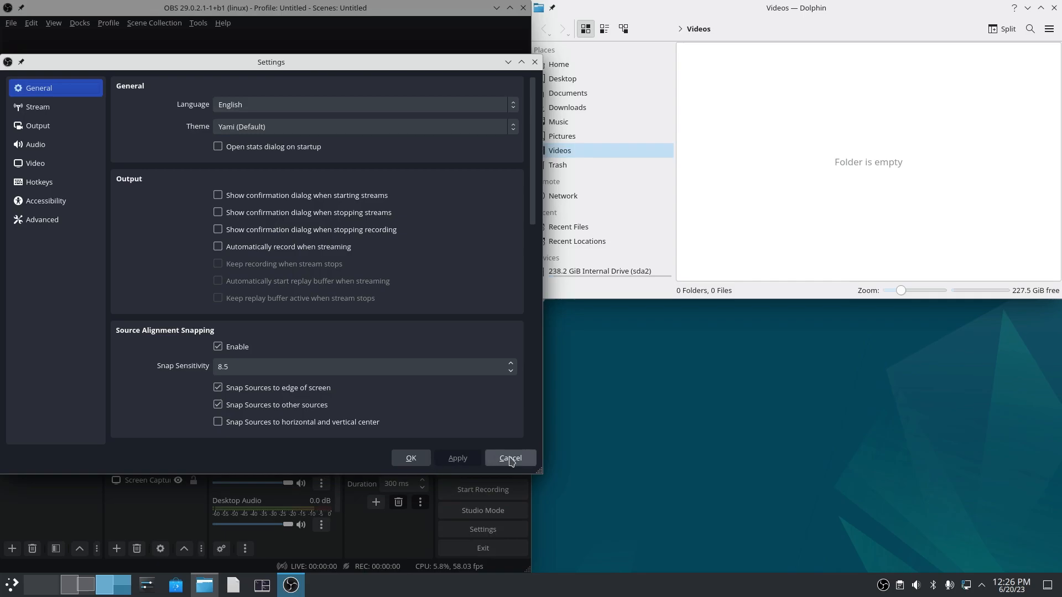
left_click(509, 458)
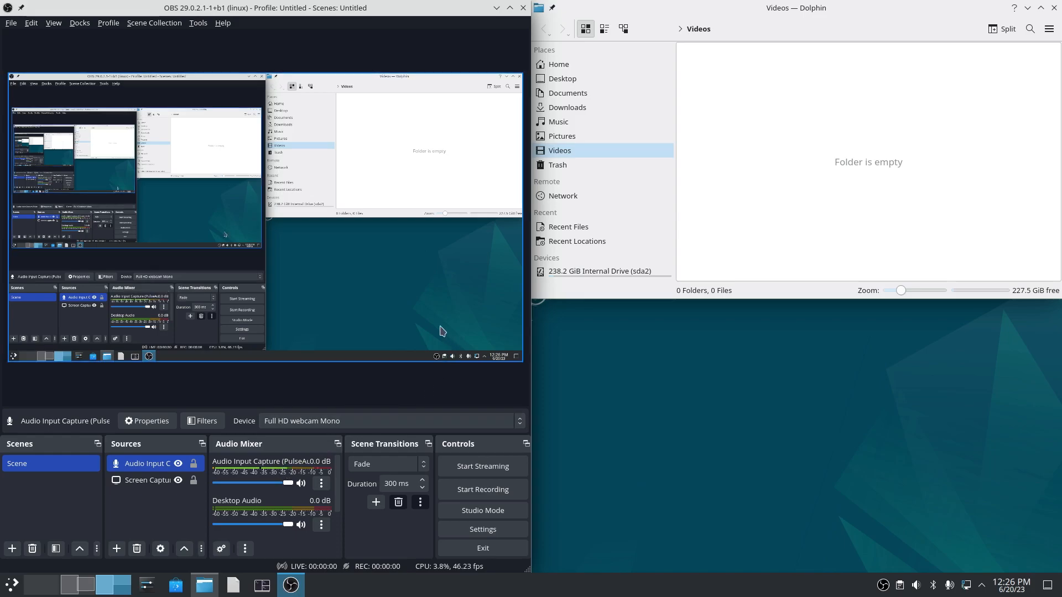
mouse_move(666, 360)
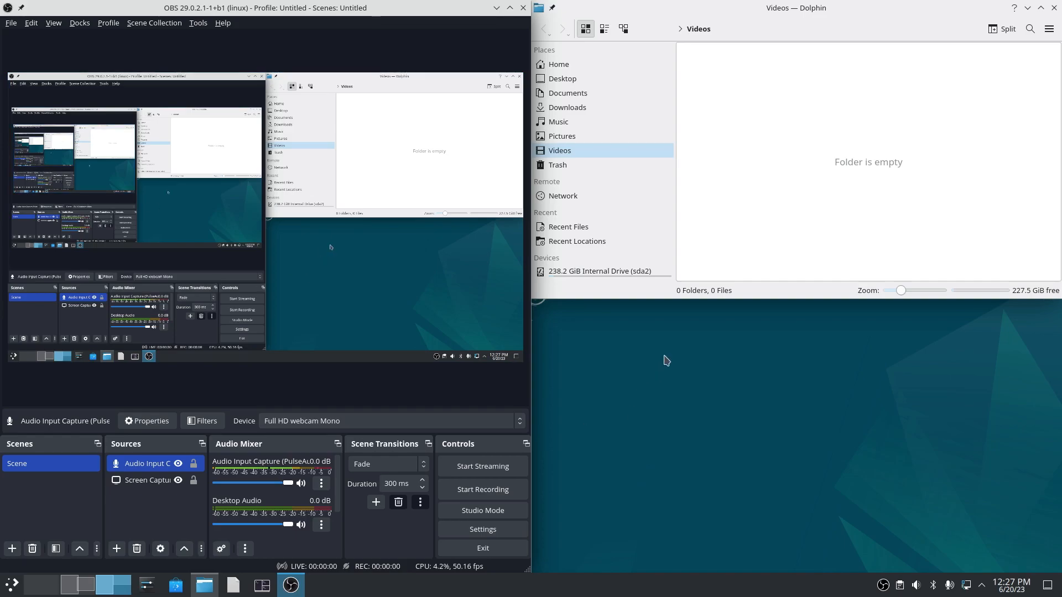
mouse_move(655, 367)
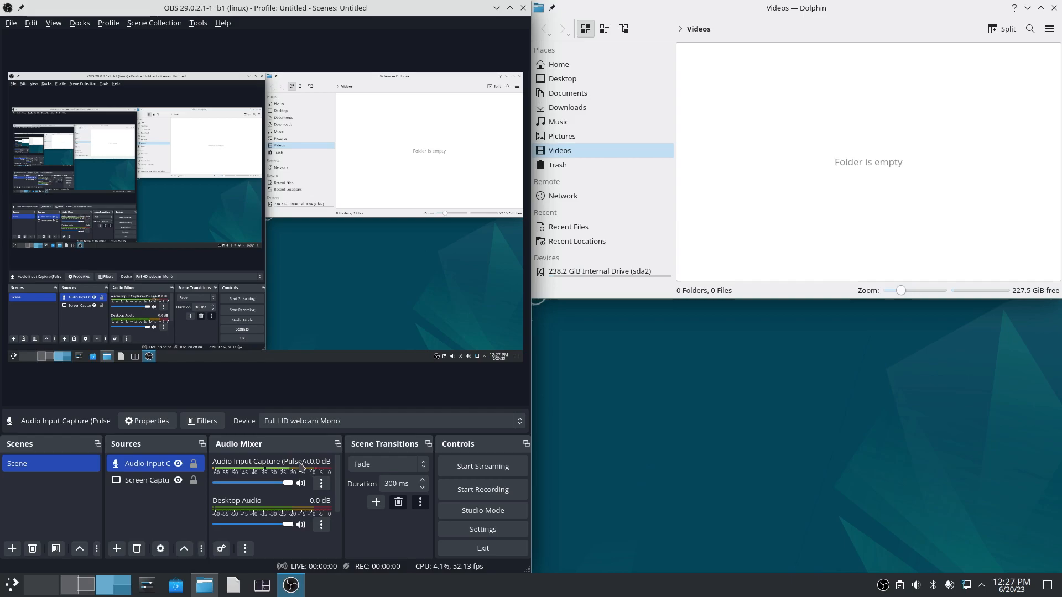
mouse_move(338, 413)
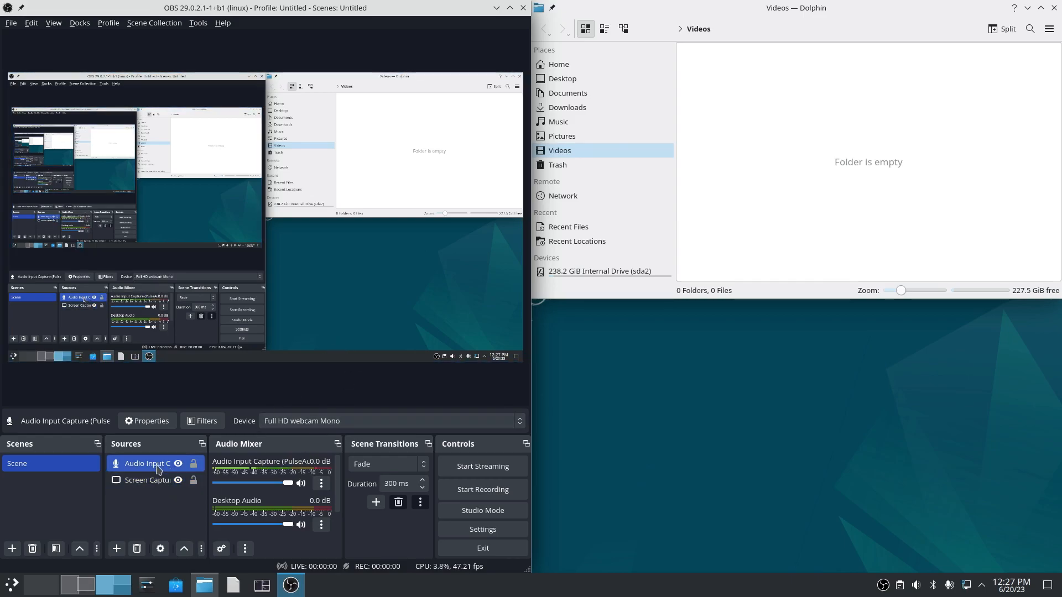
left_click(148, 480)
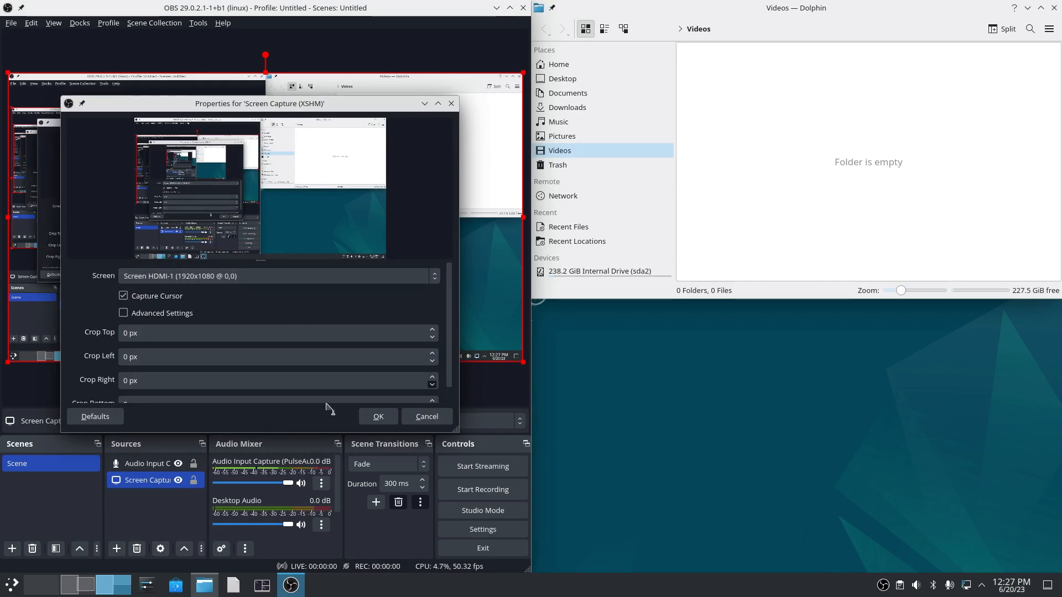
mouse_move(428, 416)
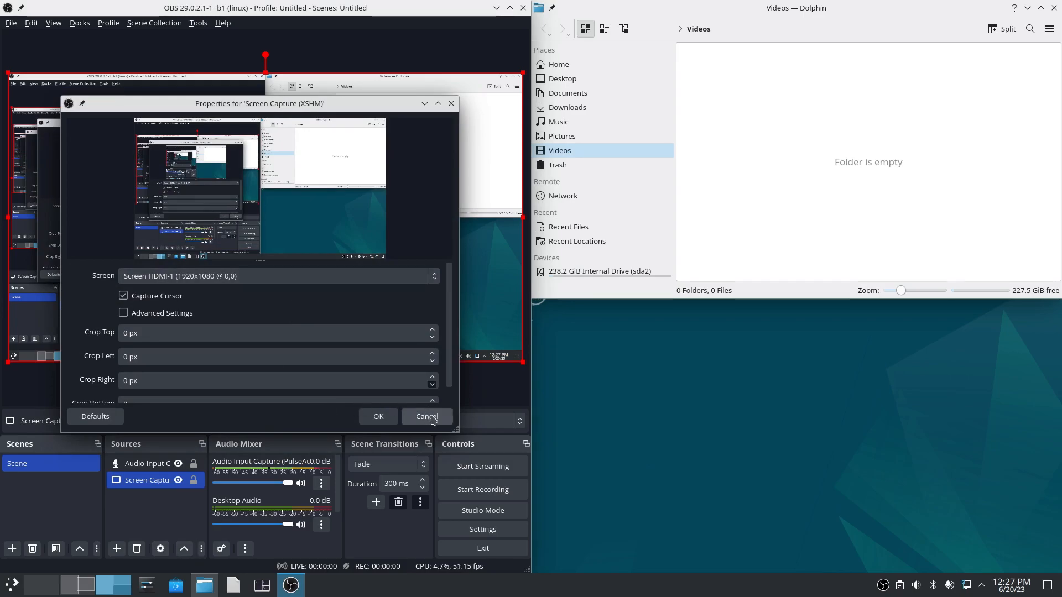
left_click(426, 417)
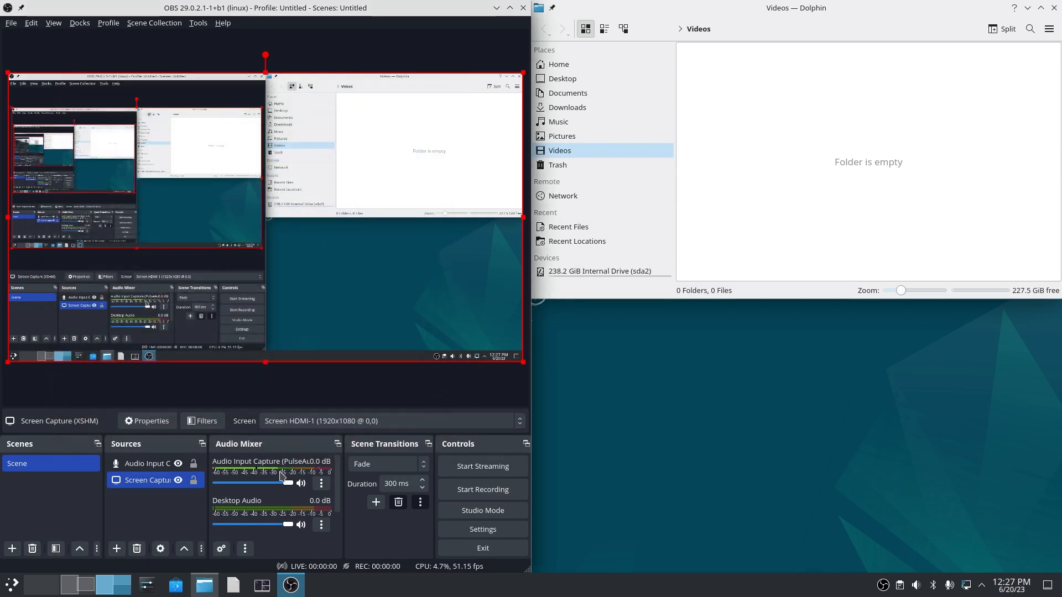
mouse_move(161, 500)
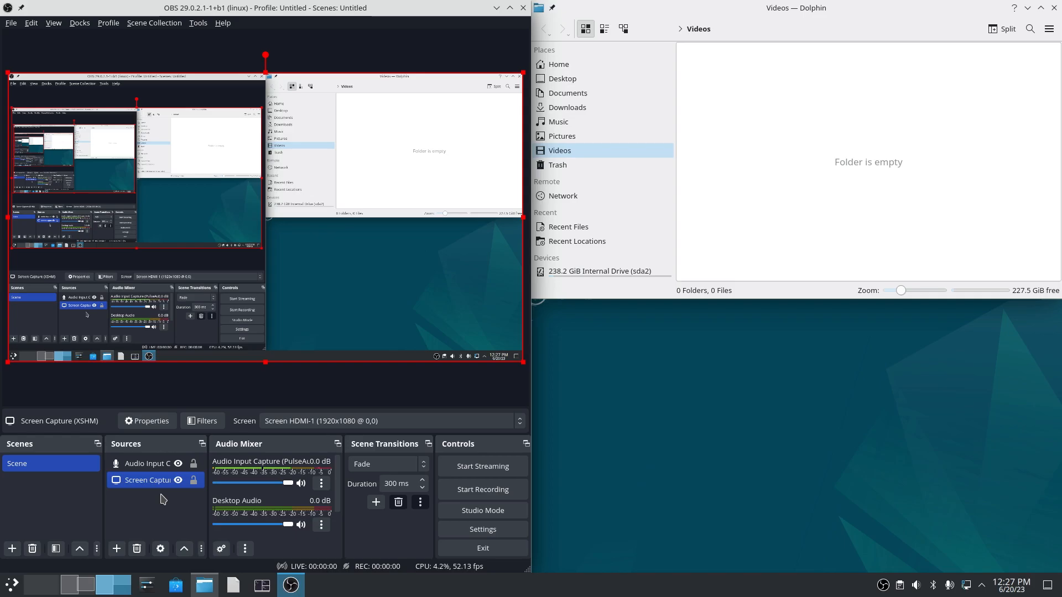
mouse_move(167, 502)
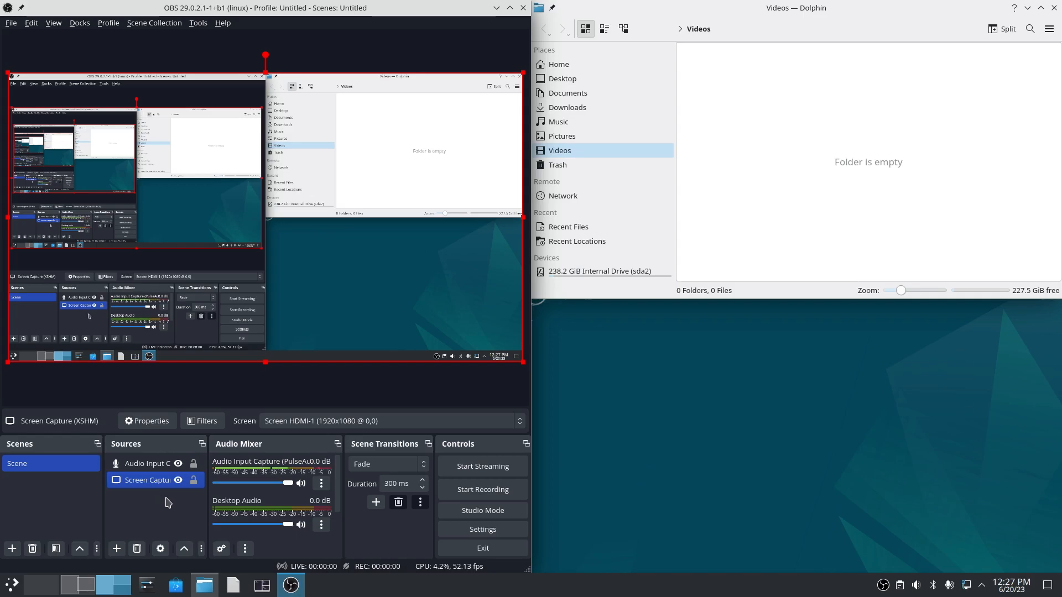
mouse_move(171, 501)
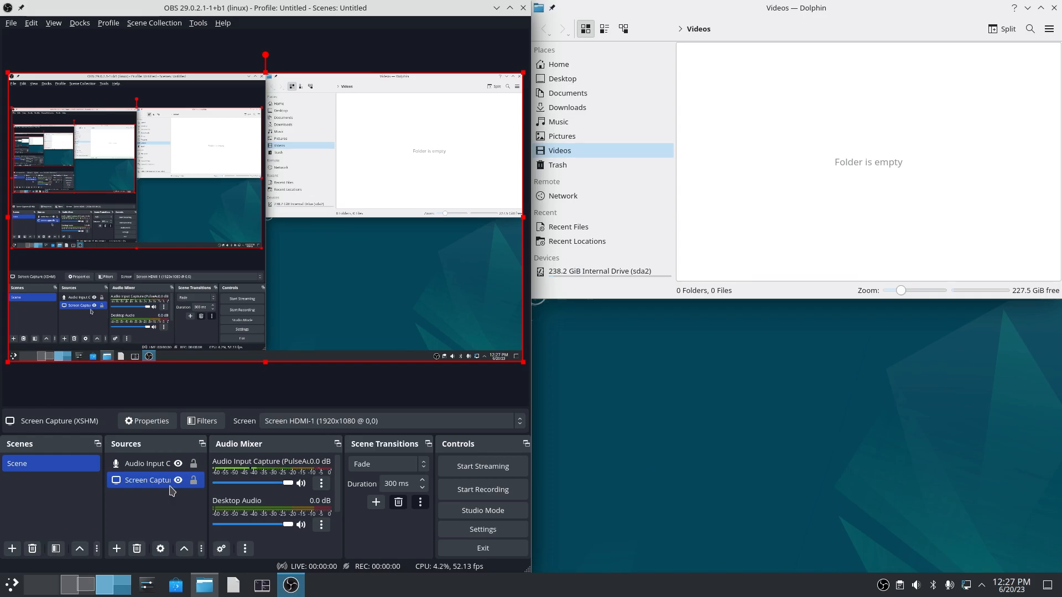
left_click(145, 464)
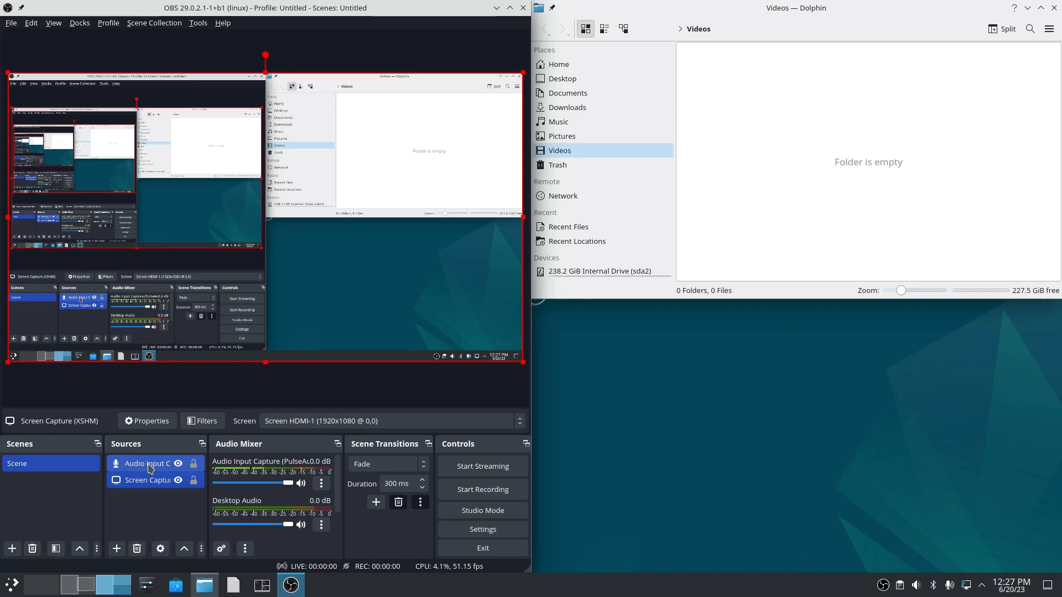
left_click(146, 464)
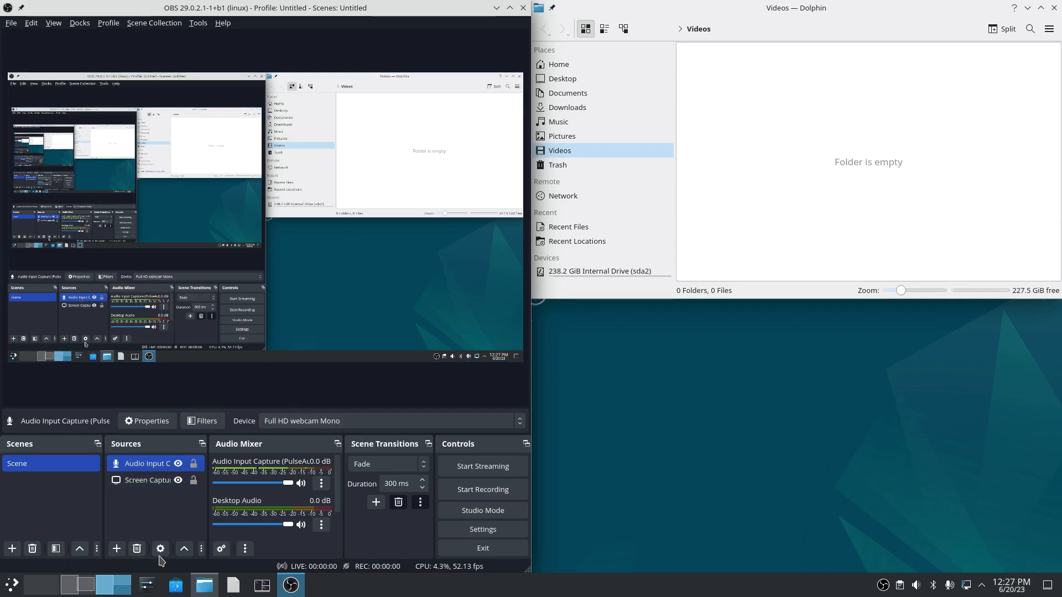
left_click(145, 421)
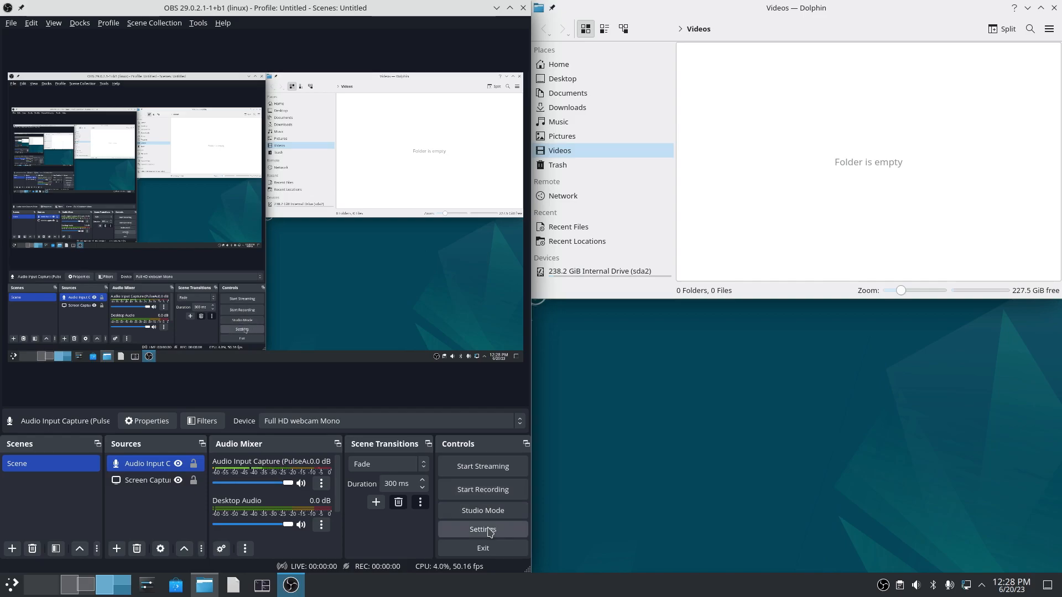
Step: Review Output settings, keeping Indistinguishable Quality, mkv format and the Software (x264) encoder
left_click(482, 529)
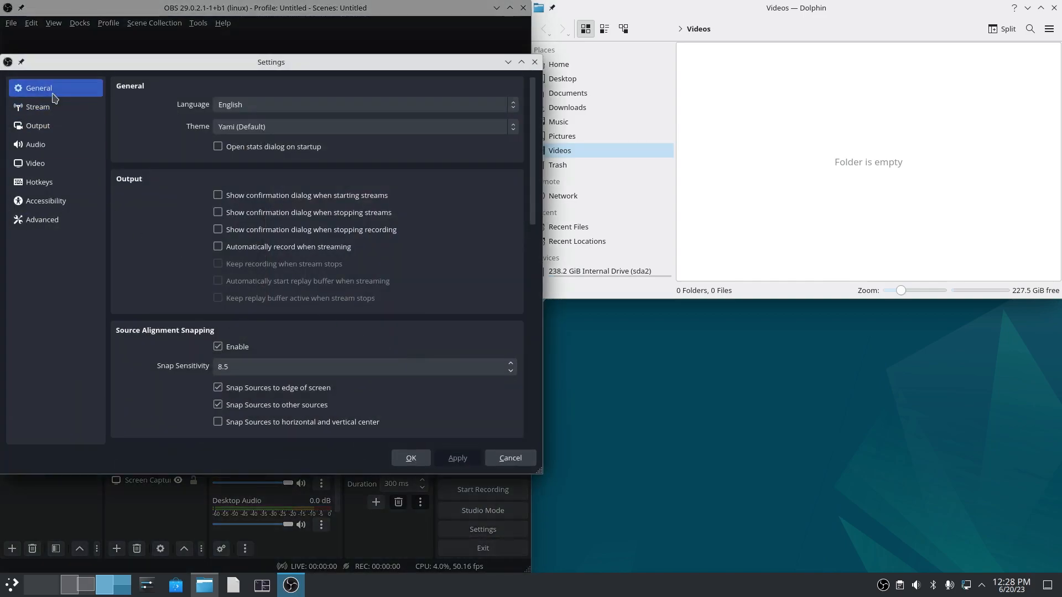
left_click(37, 126)
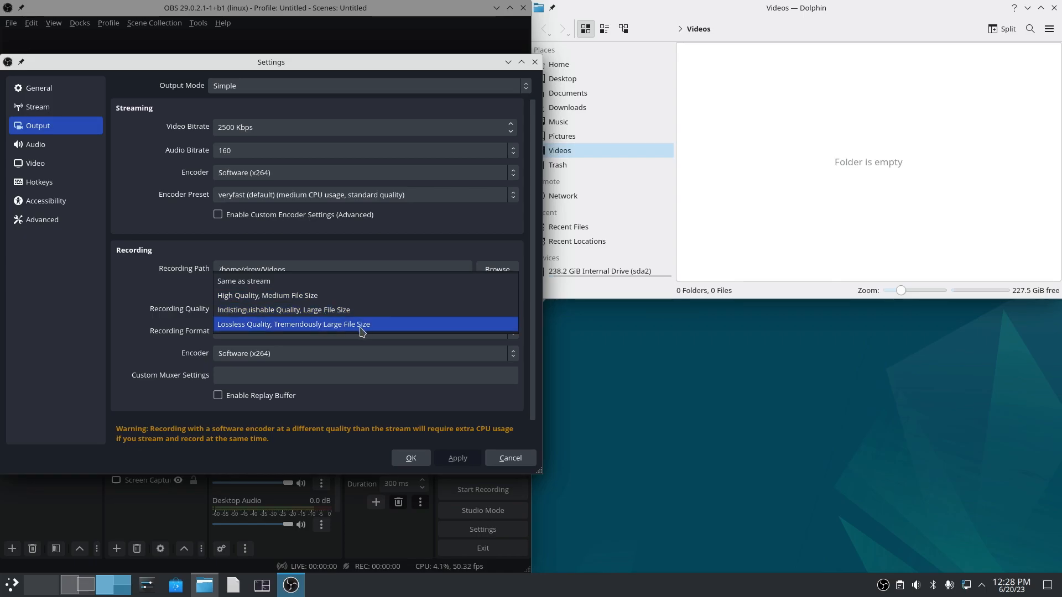
mouse_move(271, 329)
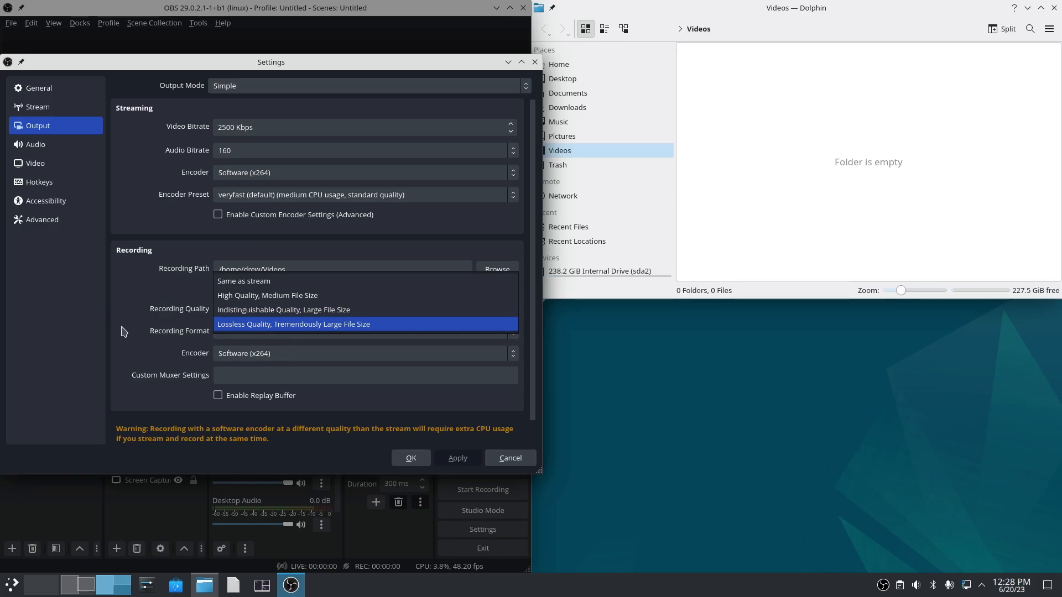
left_click(284, 310)
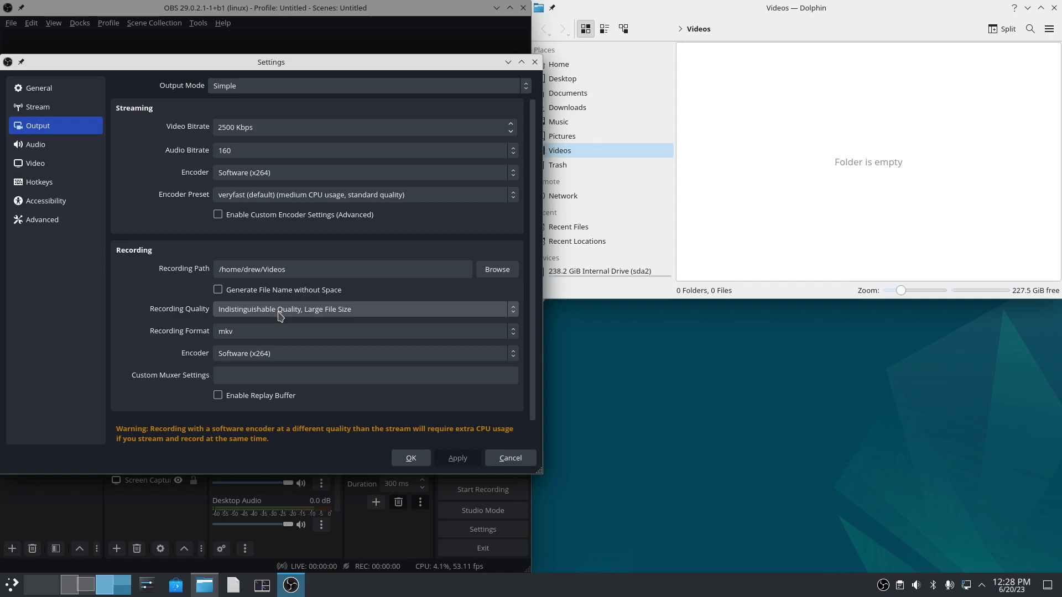
left_click(365, 375)
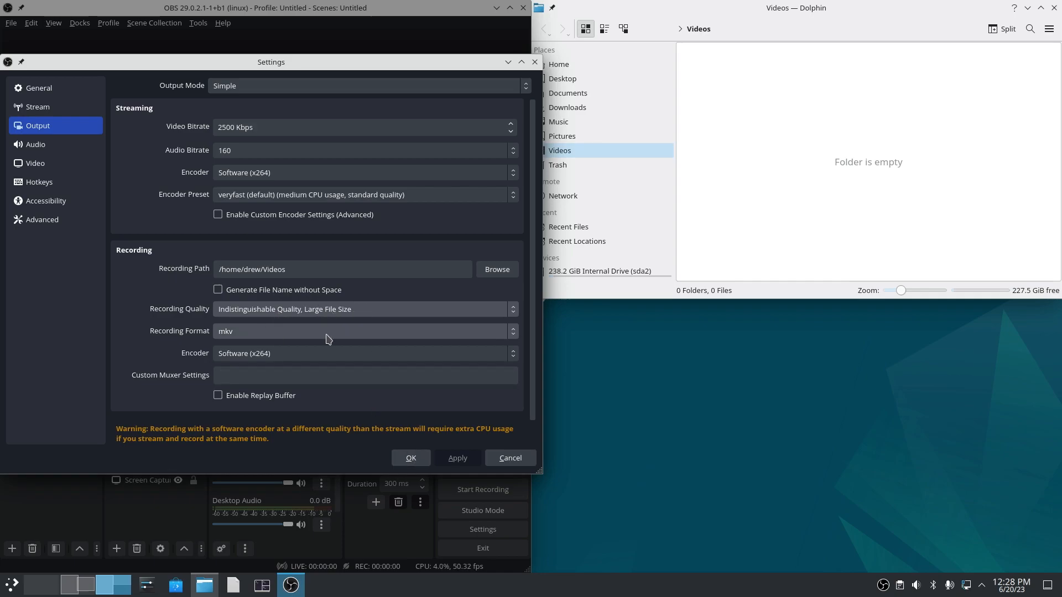
left_click(364, 332)
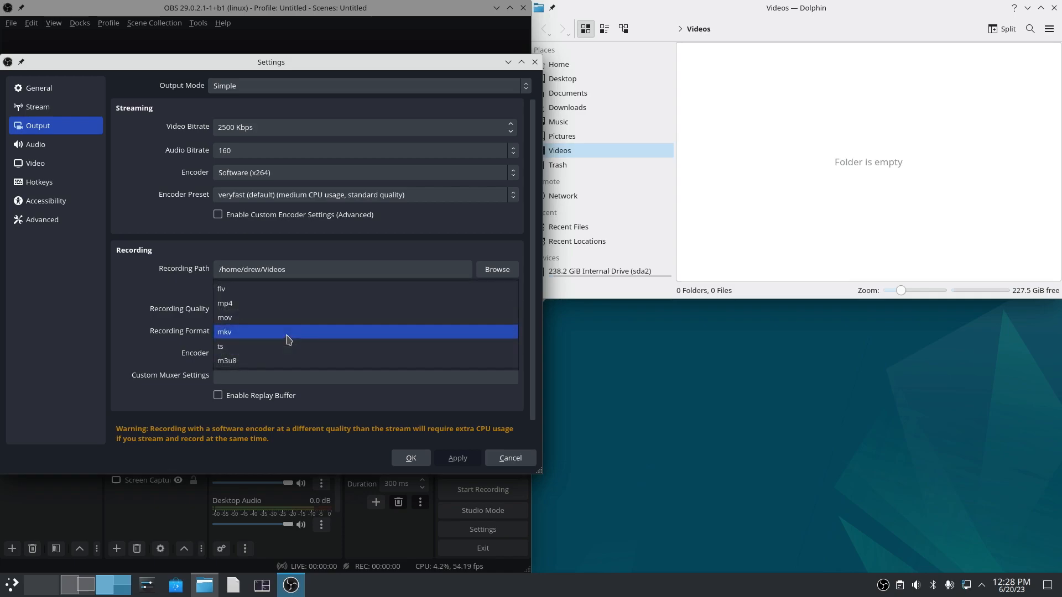
left_click(224, 331)
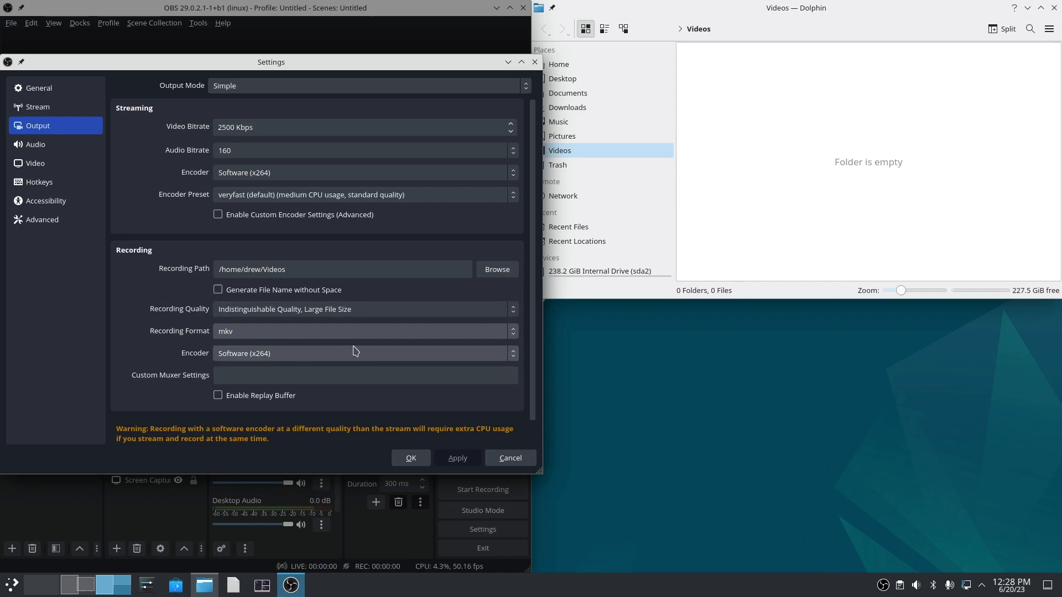
left_click(364, 353)
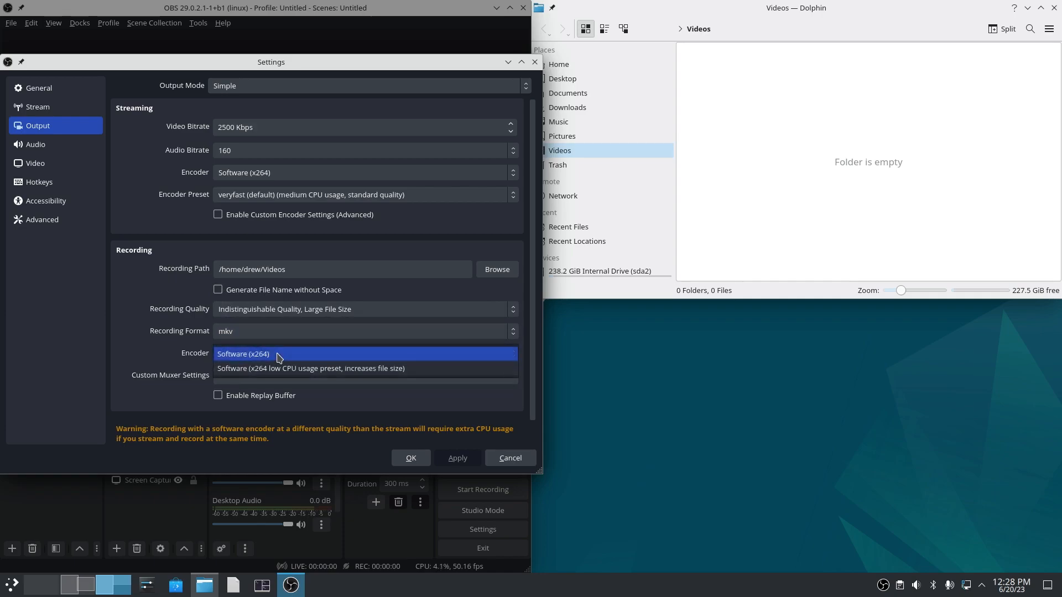
left_click(242, 354)
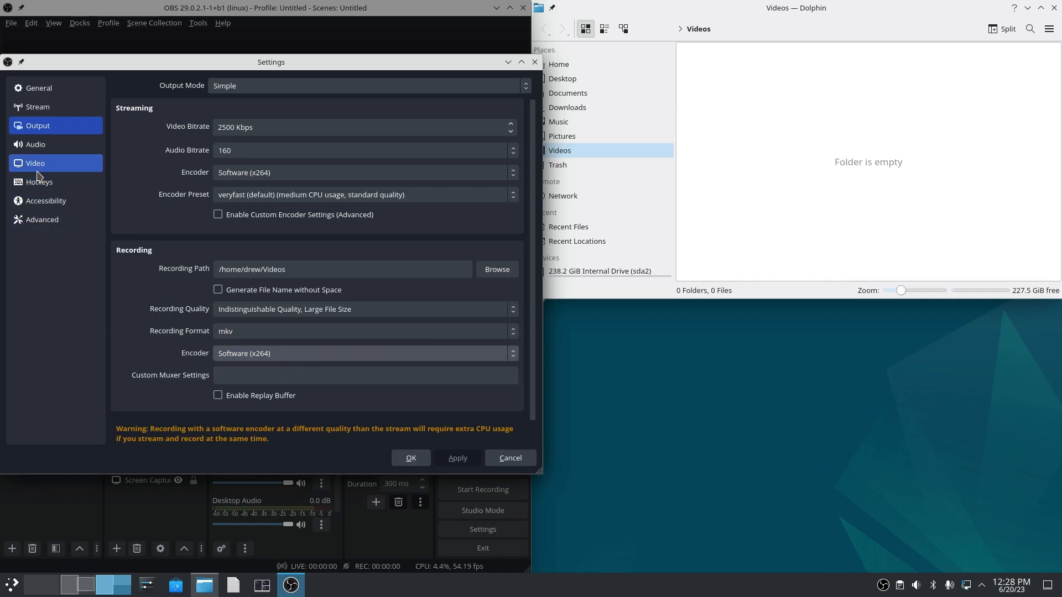
Step: Review Video and Hotkeys settings, record clips a.mkv–e.mkv, cancel Settings and quit OBS
left_click(34, 163)
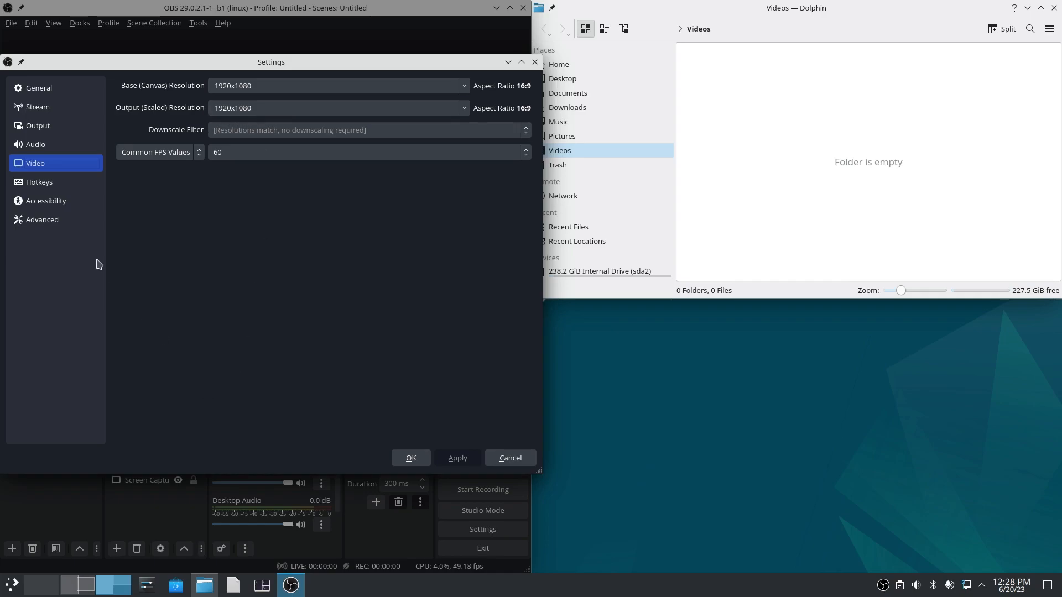
left_click(39, 181)
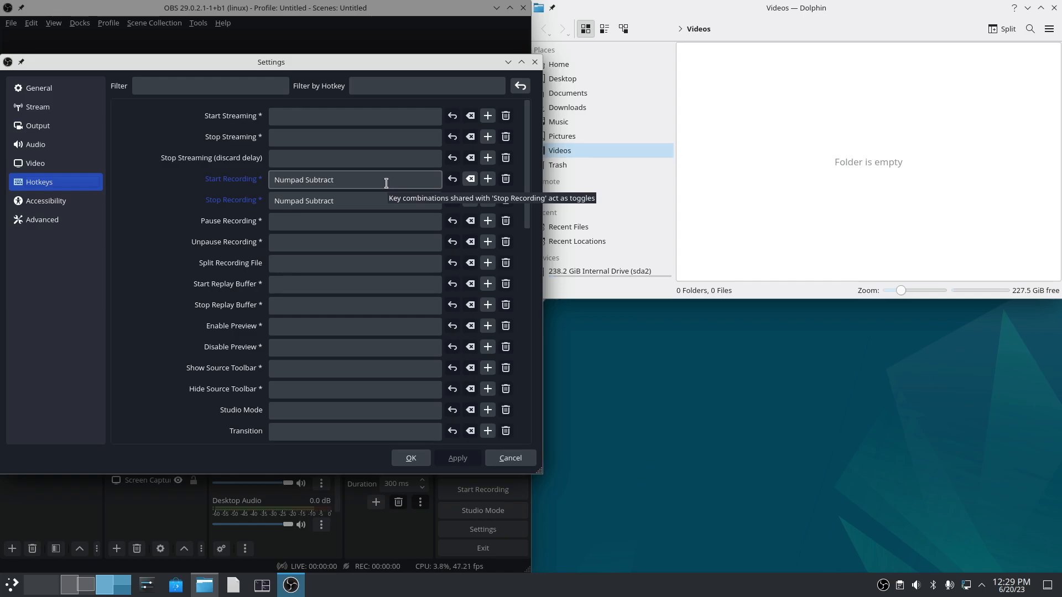
mouse_move(358, 186)
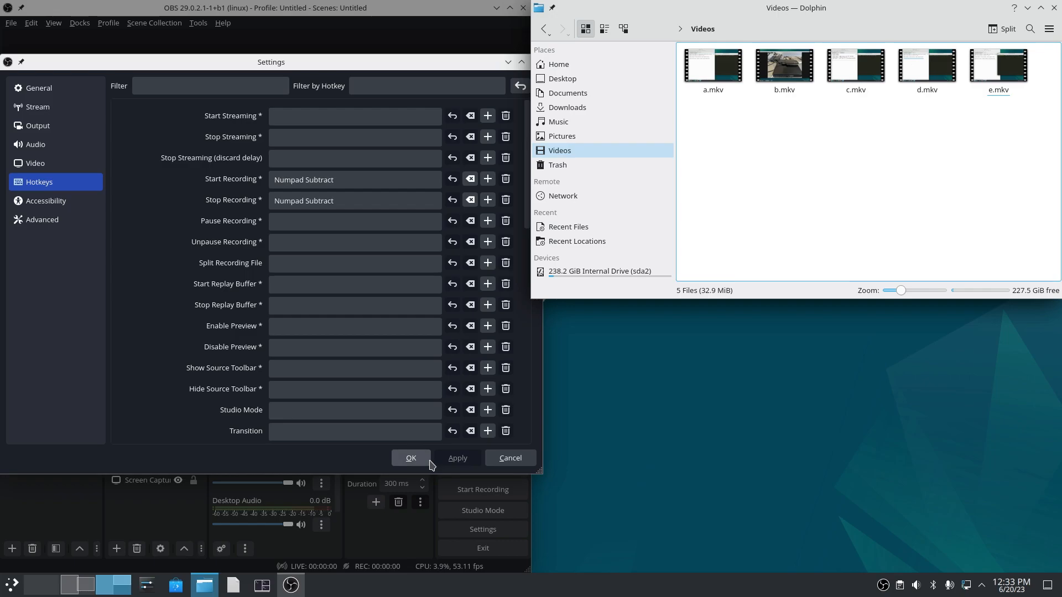
mouse_move(556, 392)
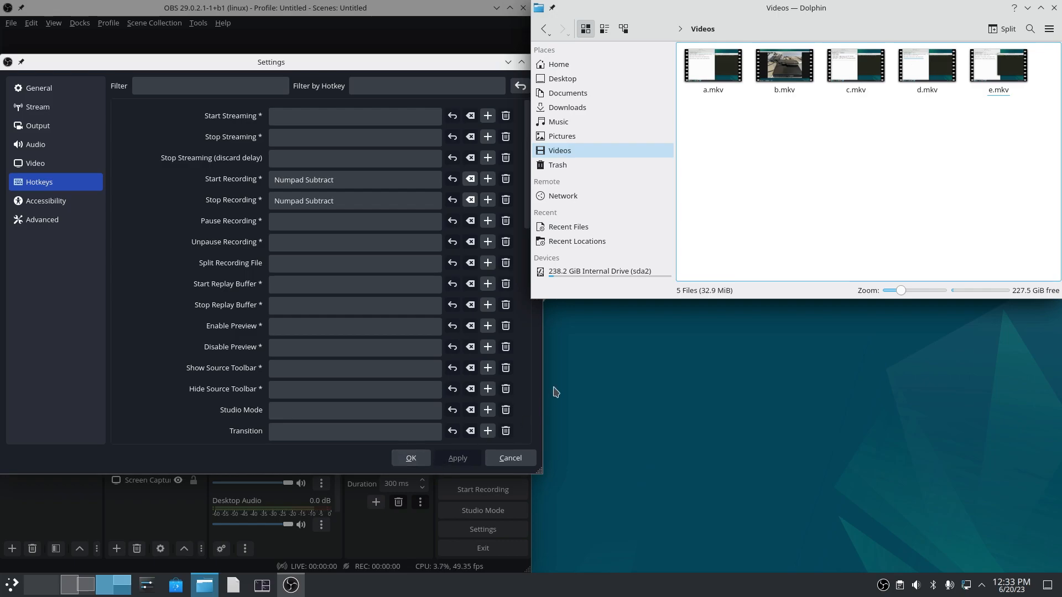
left_click(998, 65)
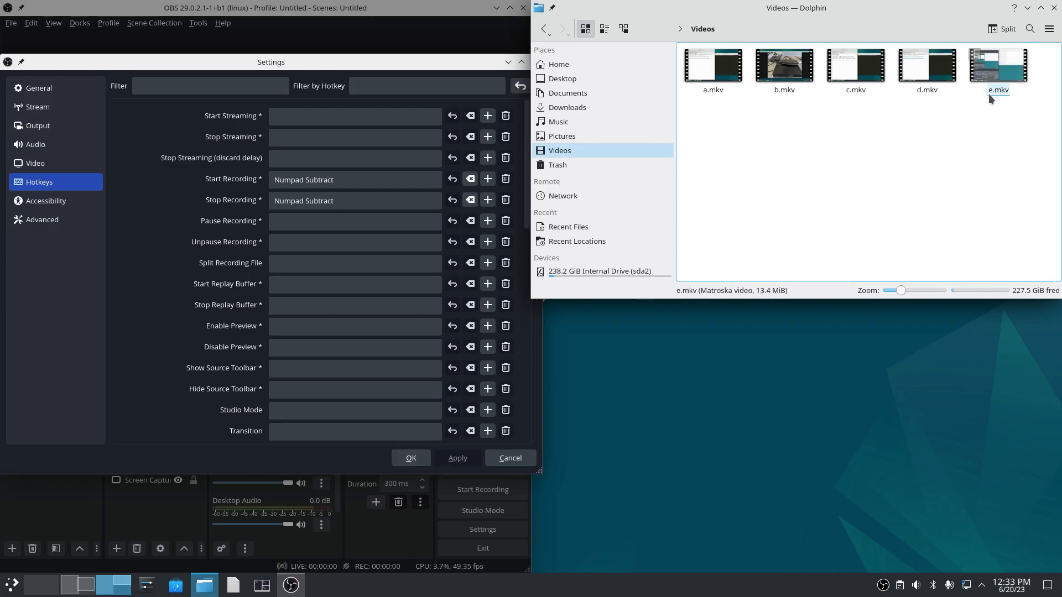
left_click(721, 150)
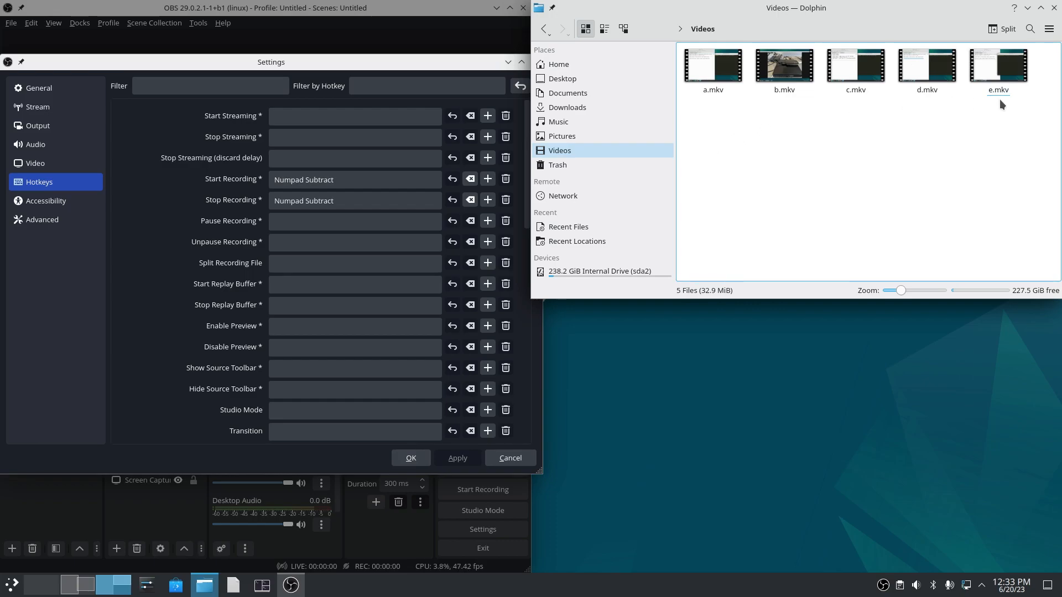
left_click(998, 65)
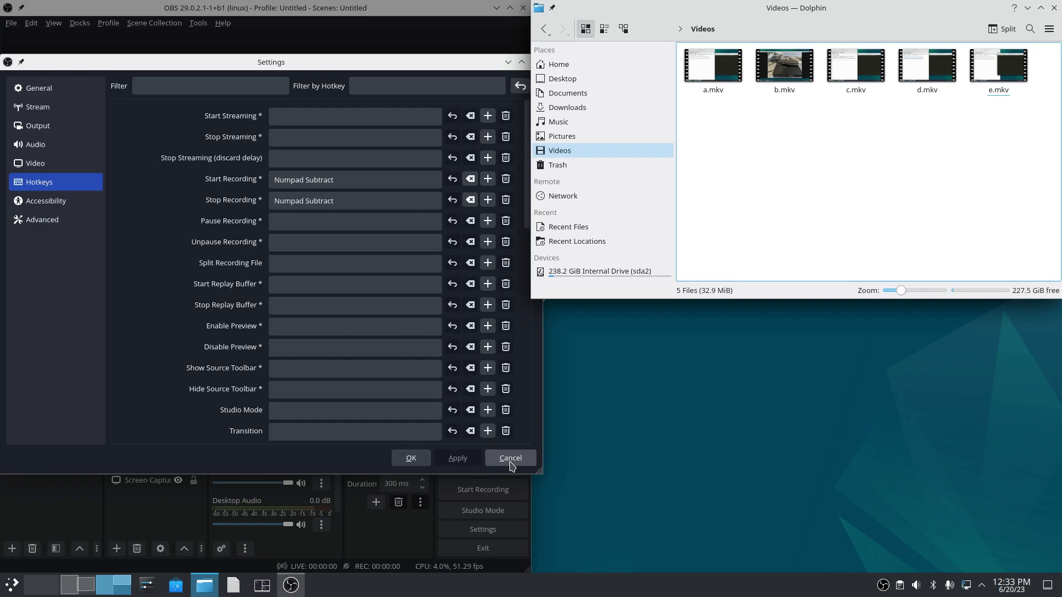
left_click(510, 458)
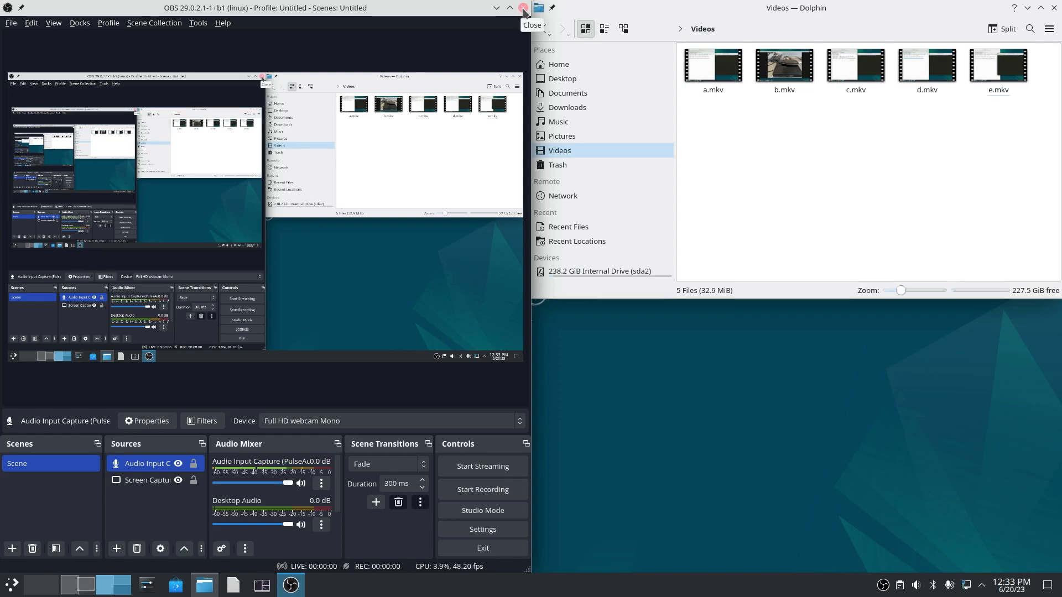
left_click(524, 12)
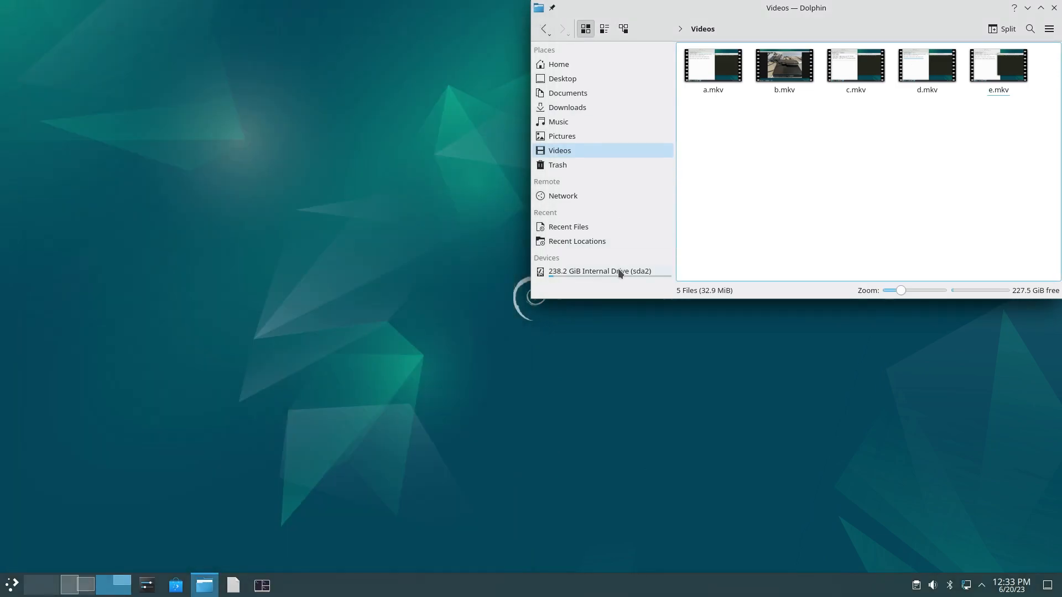
Step: Move Dolphin to the upper left and open context menus for a.mkv, e.mkv and the folder
left_click_drag(796, 8, 320, 63)
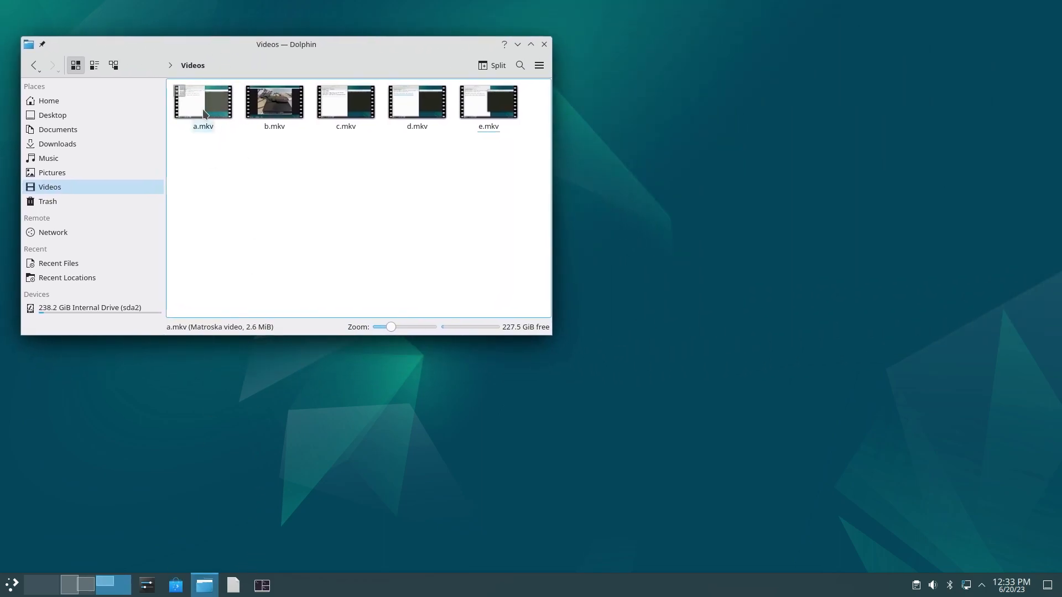
right_click(203, 102)
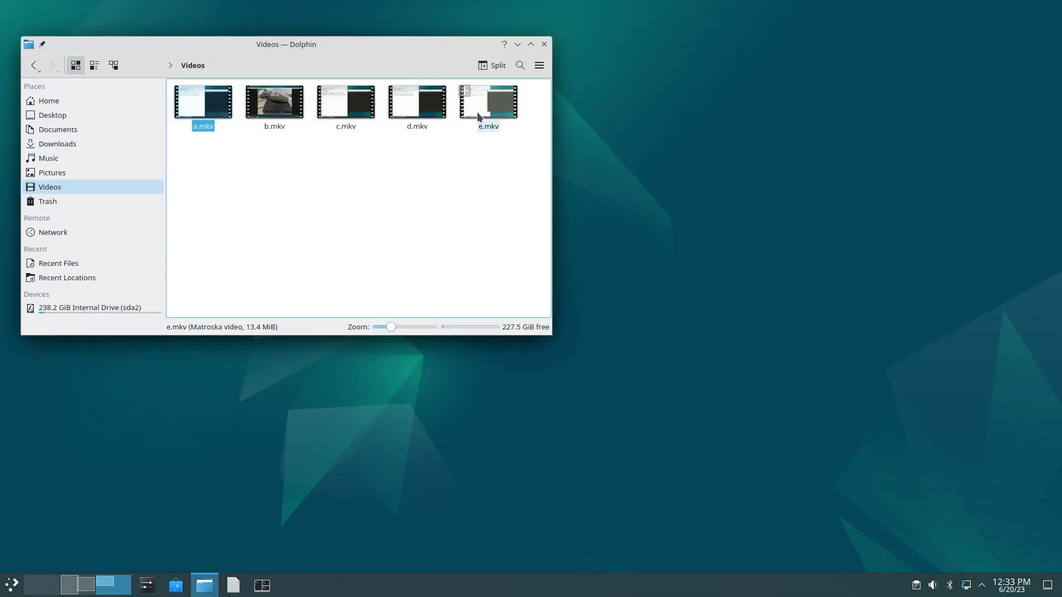
right_click(487, 103)
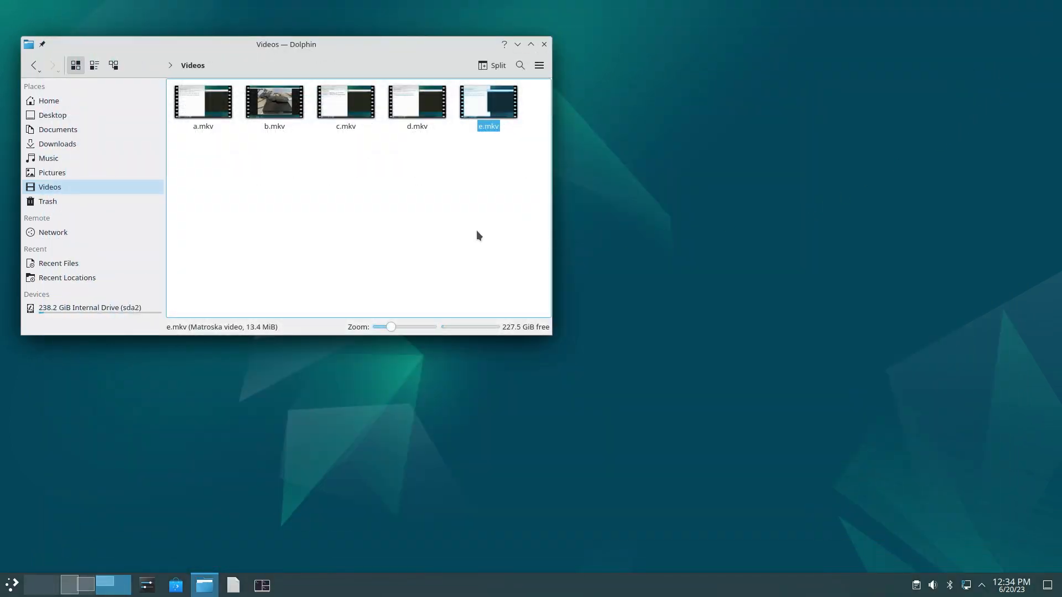
right_click(478, 235)
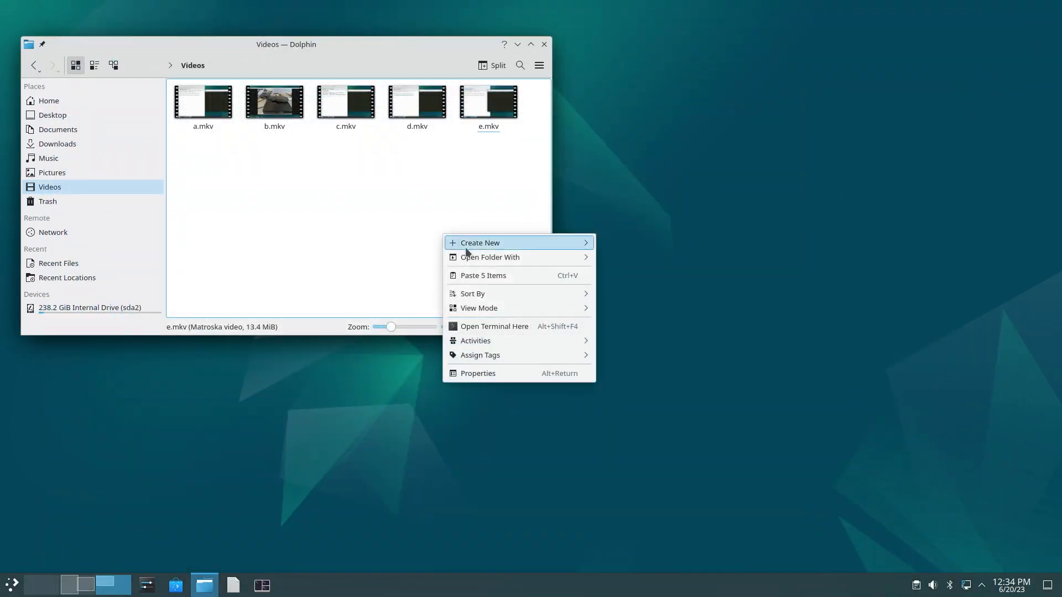
Step: In a terminal in Videos, run 'mkvmerge -o output.mkv a.mkv + b.mkv + c.mkv + d.mkv + e.mkv'
left_click(494, 326)
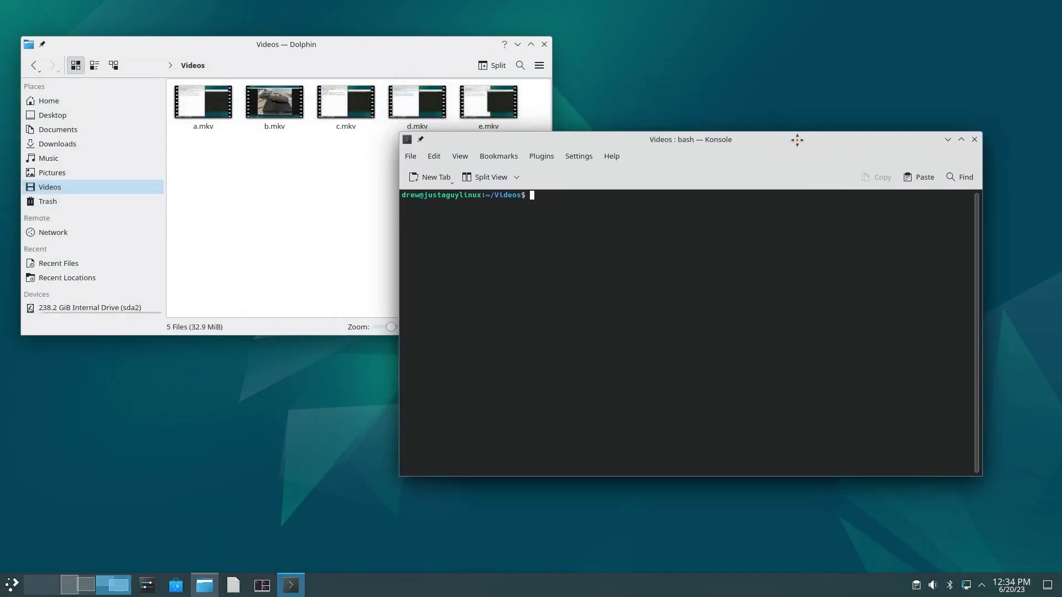
left_click_drag(689, 140, 671, 160)
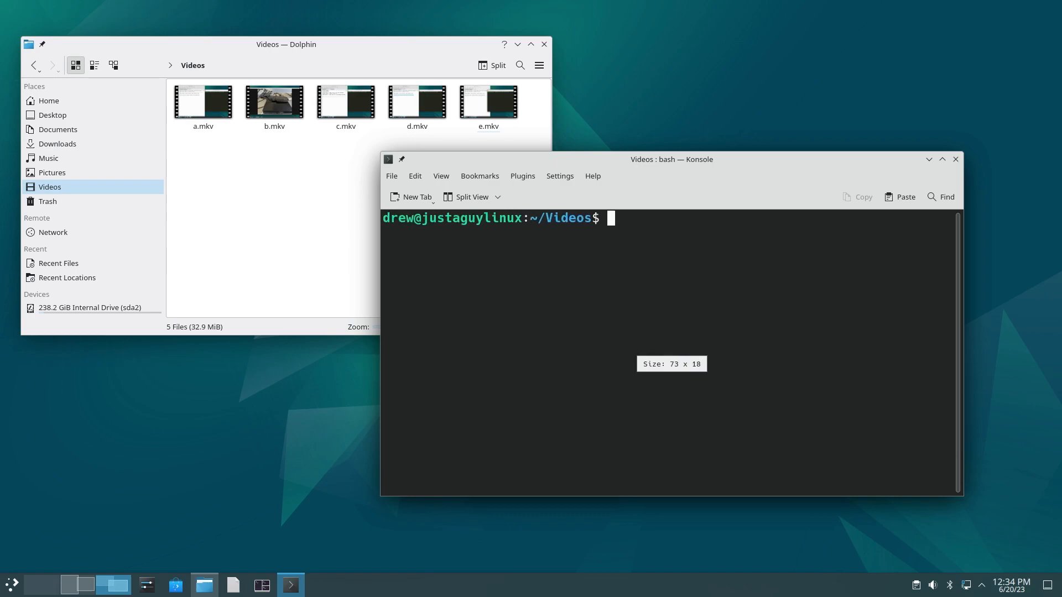
type("mkvmerg -")
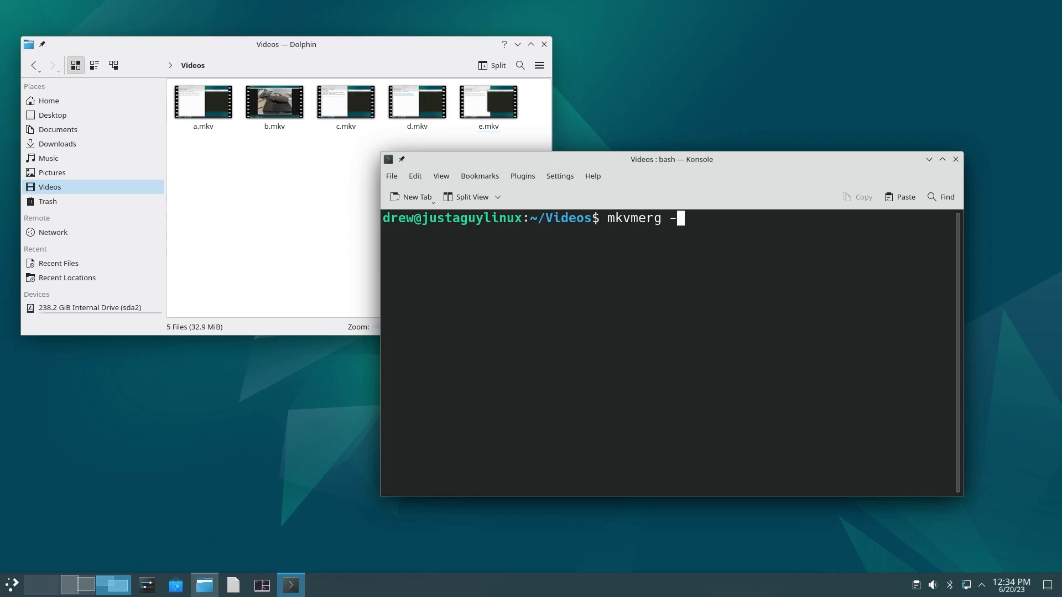
type("o ou")
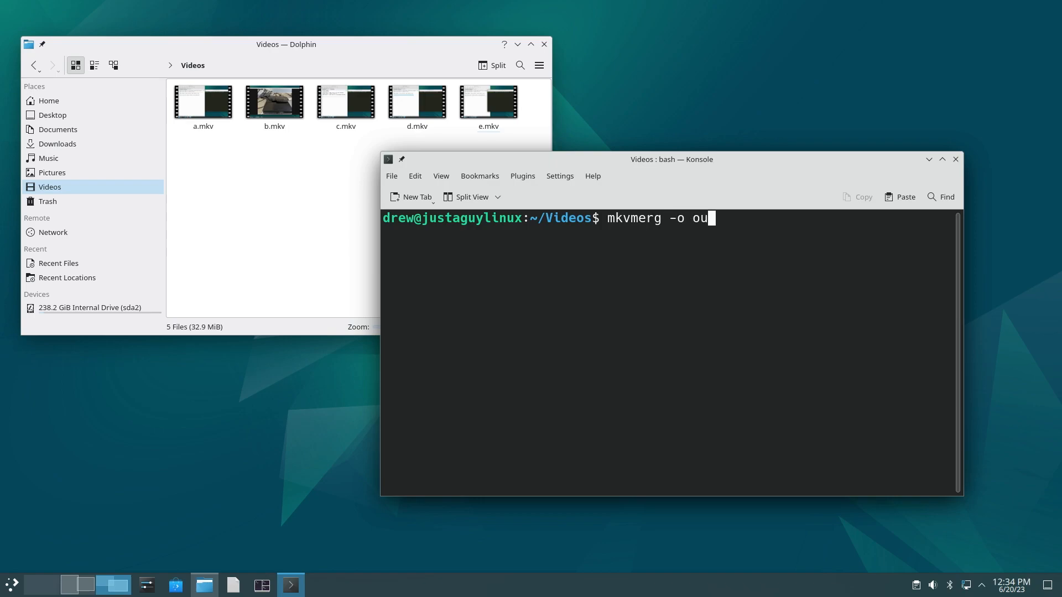
type("tput.m")
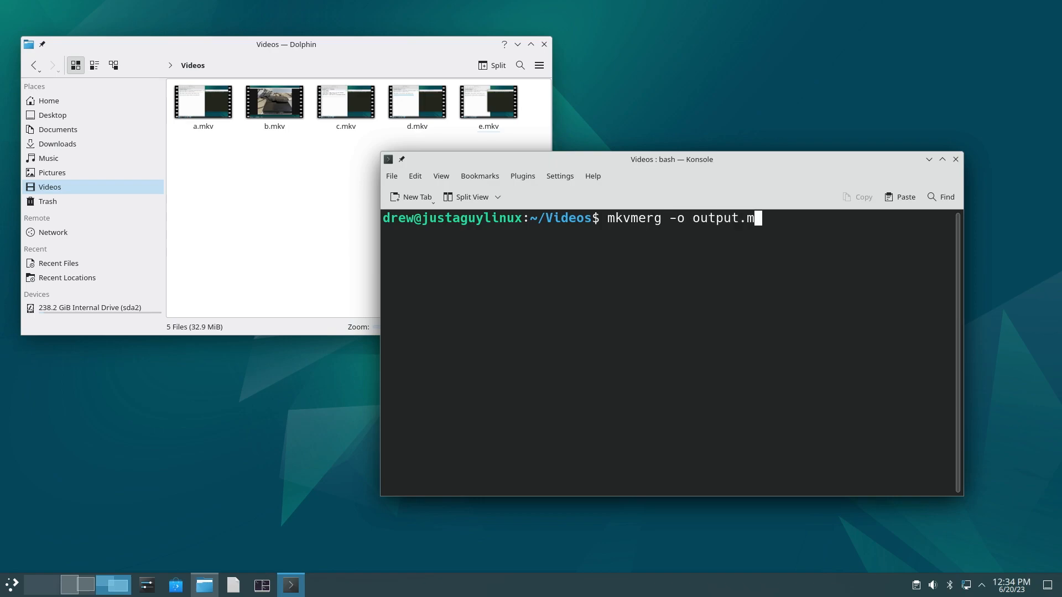
type("kv")
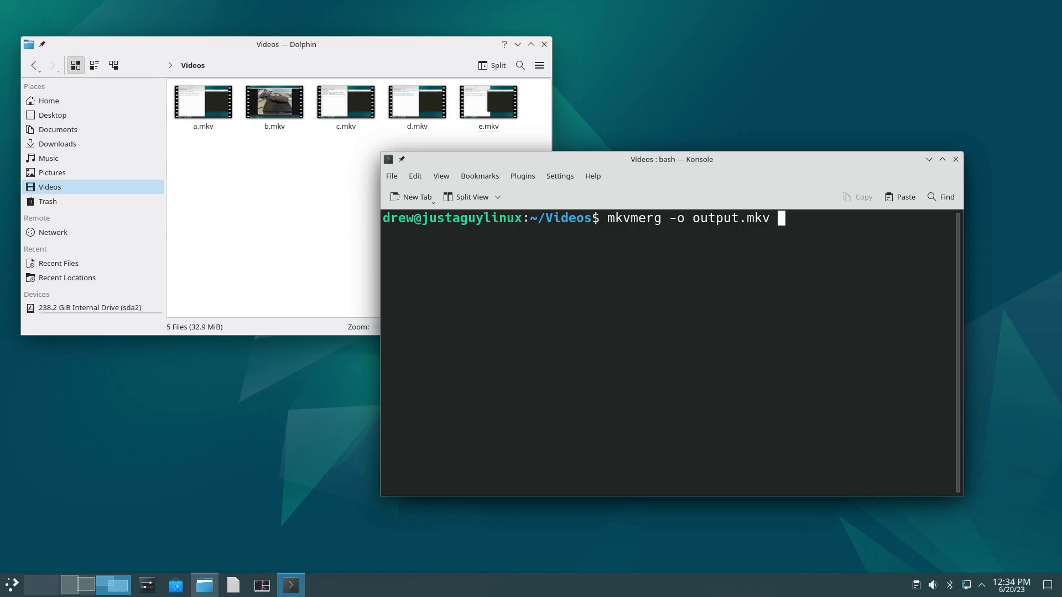
type("a")
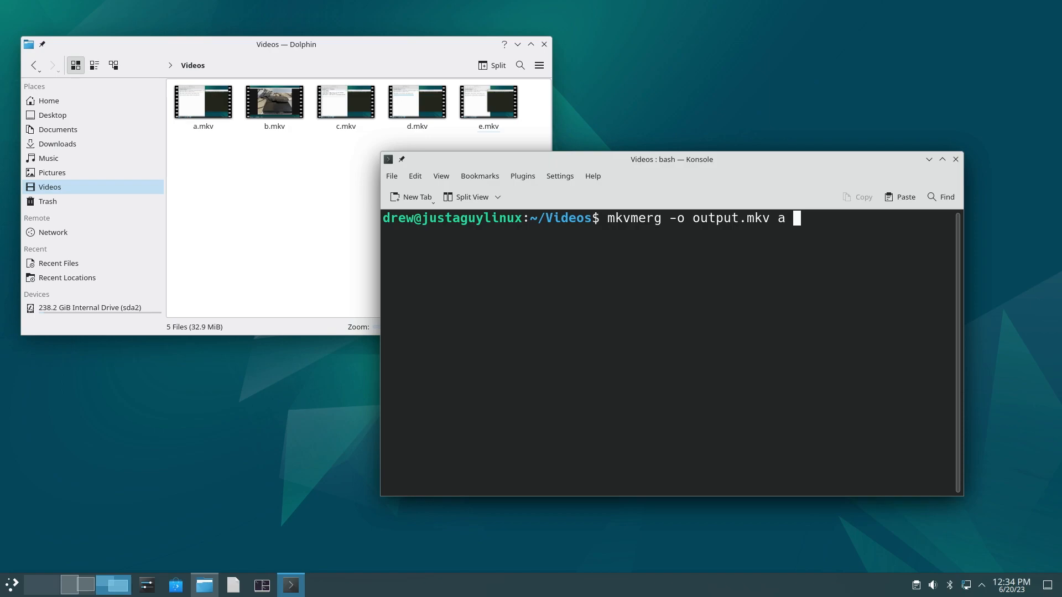
type(".mkv")
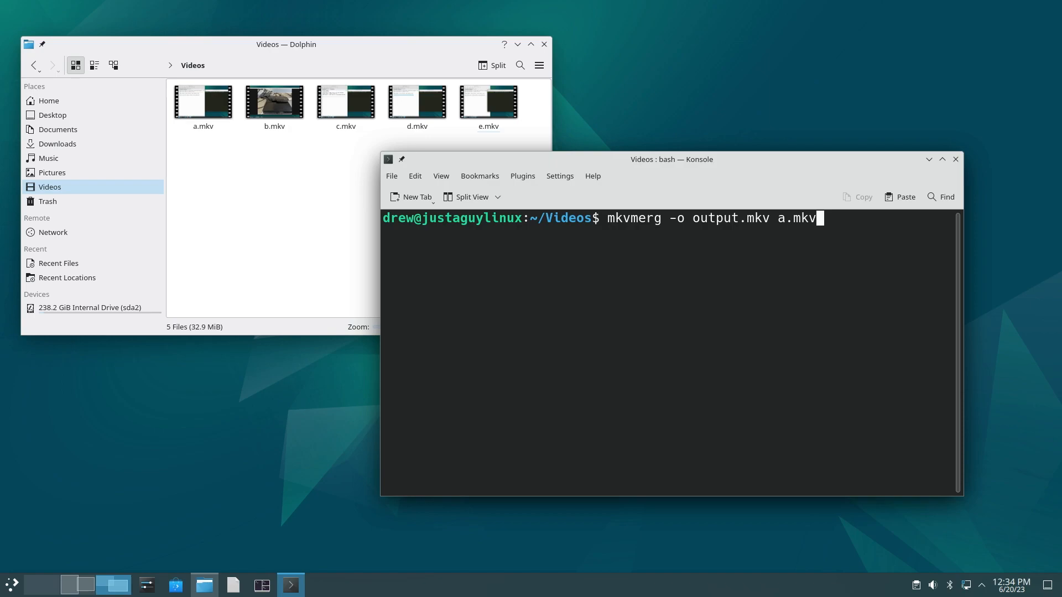
type("+ b")
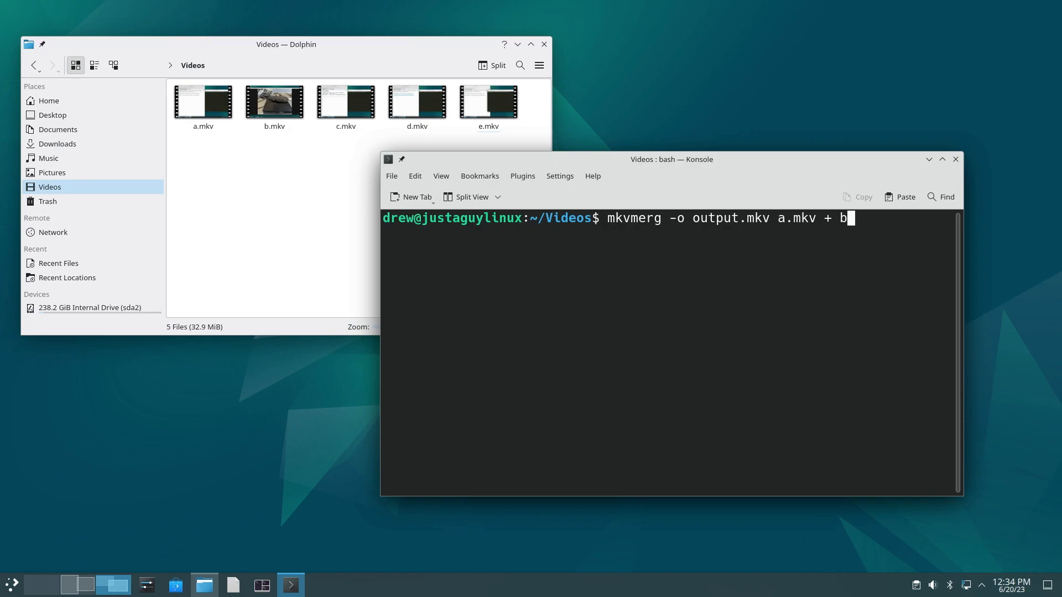
type(".mkv")
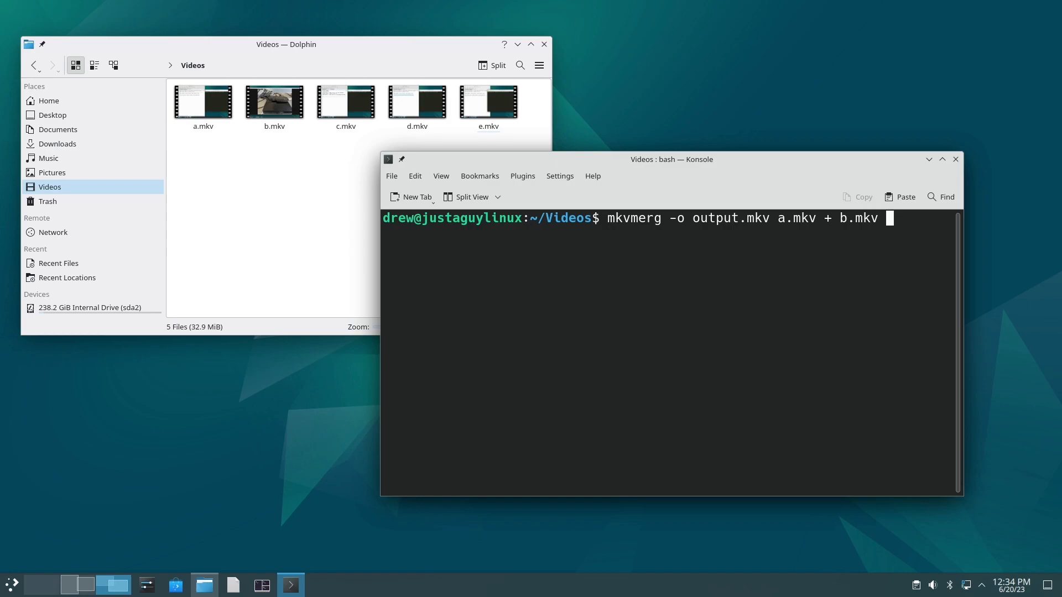
type("+ c")
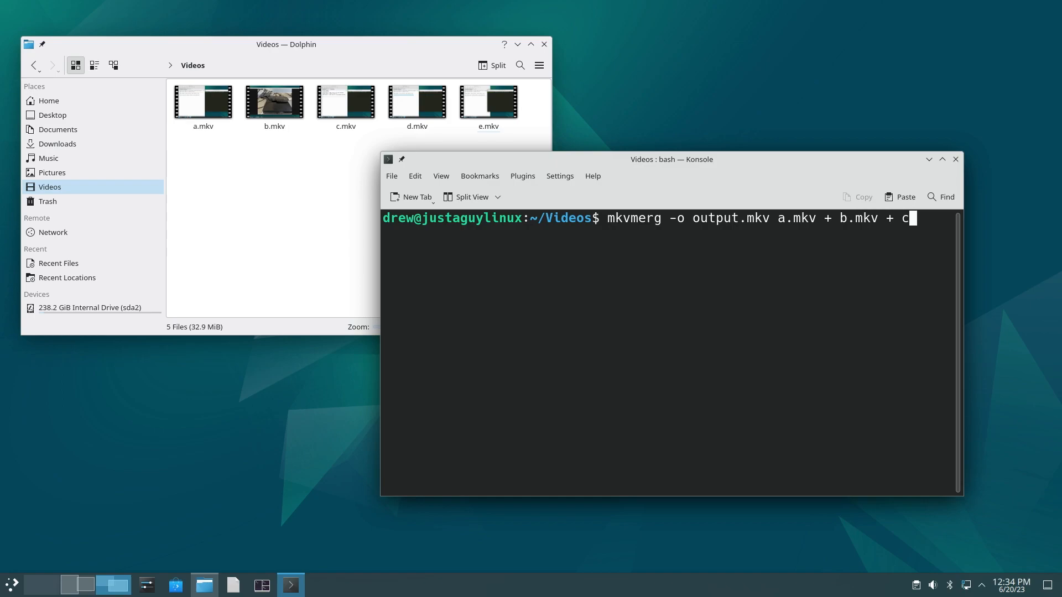
type(".mkv")
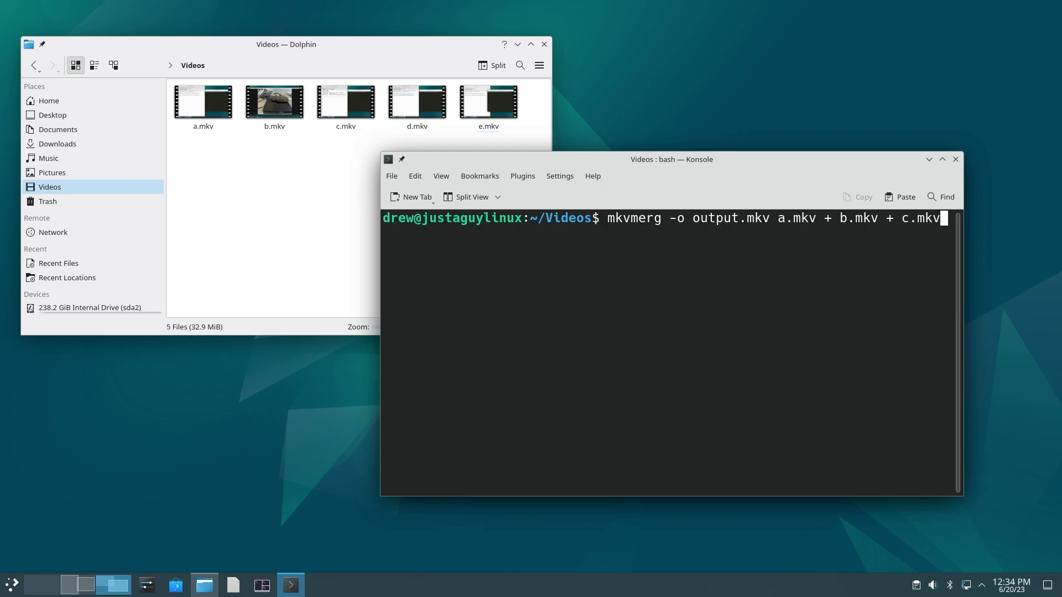
type("+d")
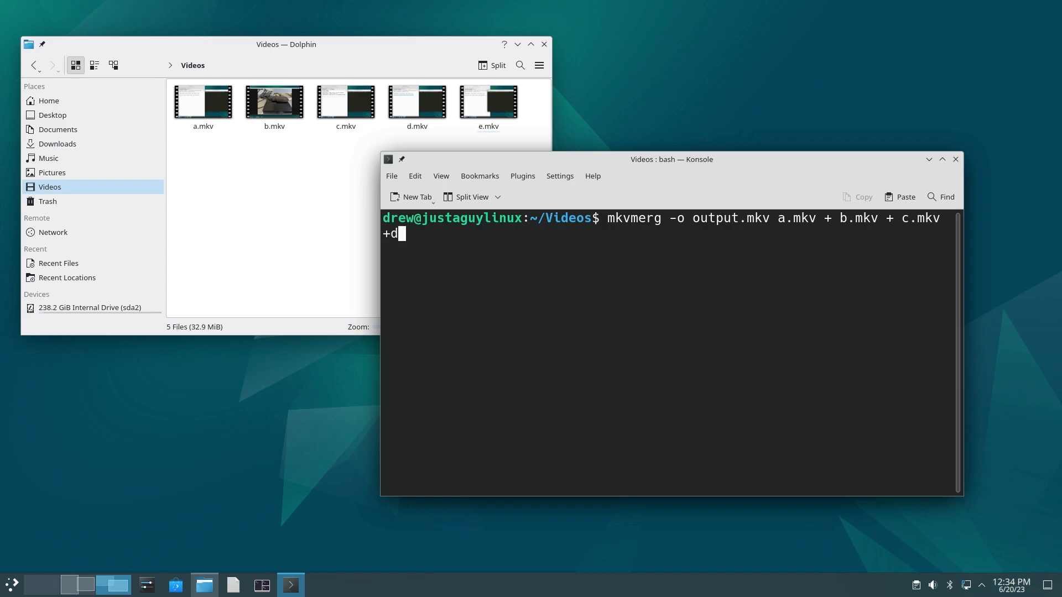
type(".mkv +e")
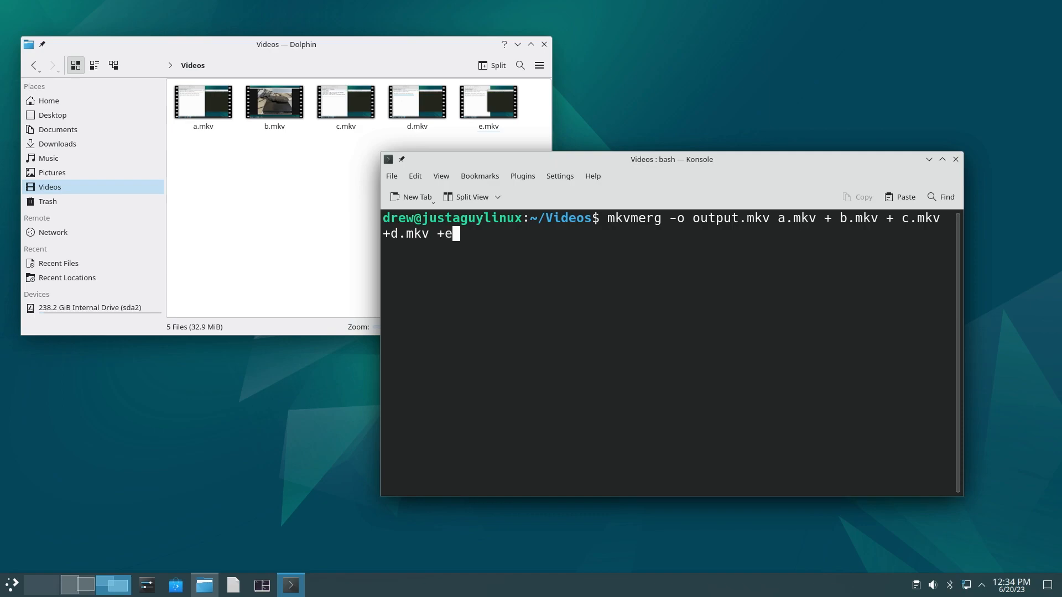
type(".mkv")
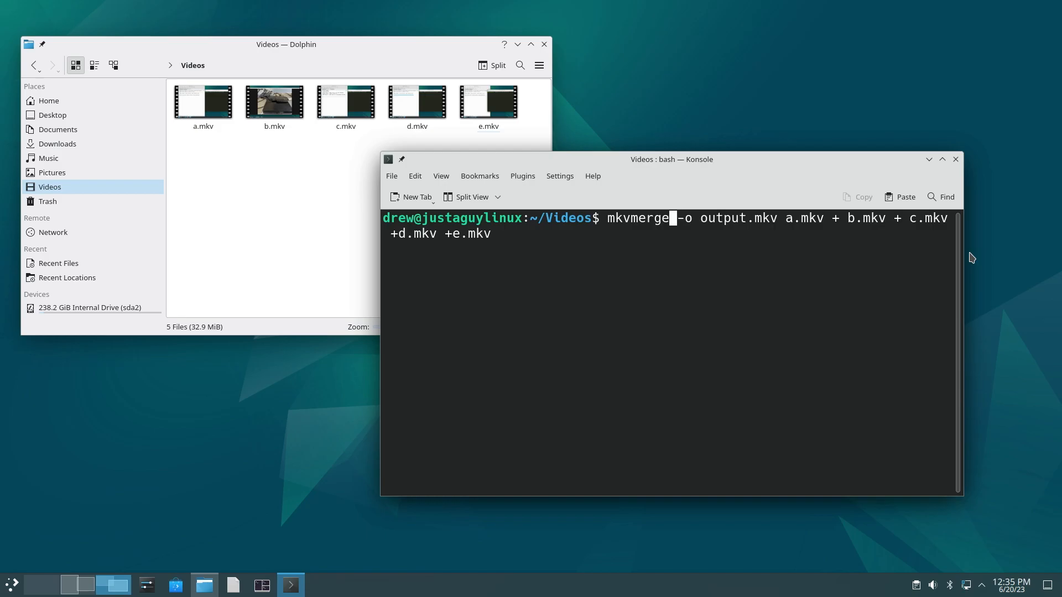
key("Return")
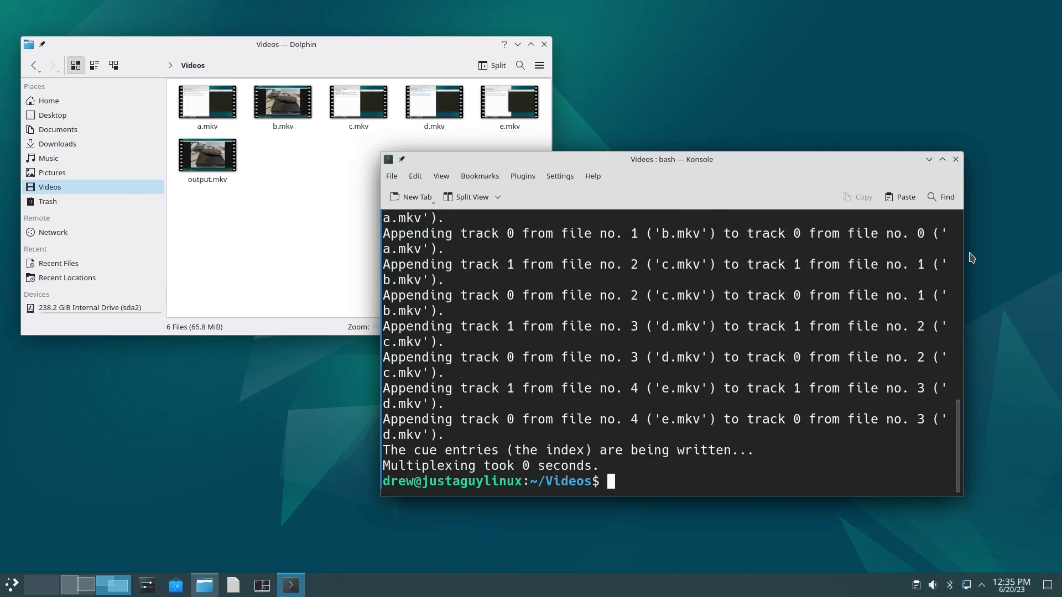
Step: Move the Konsole window aside and close it
left_click_drag(671, 159, 756, 168)
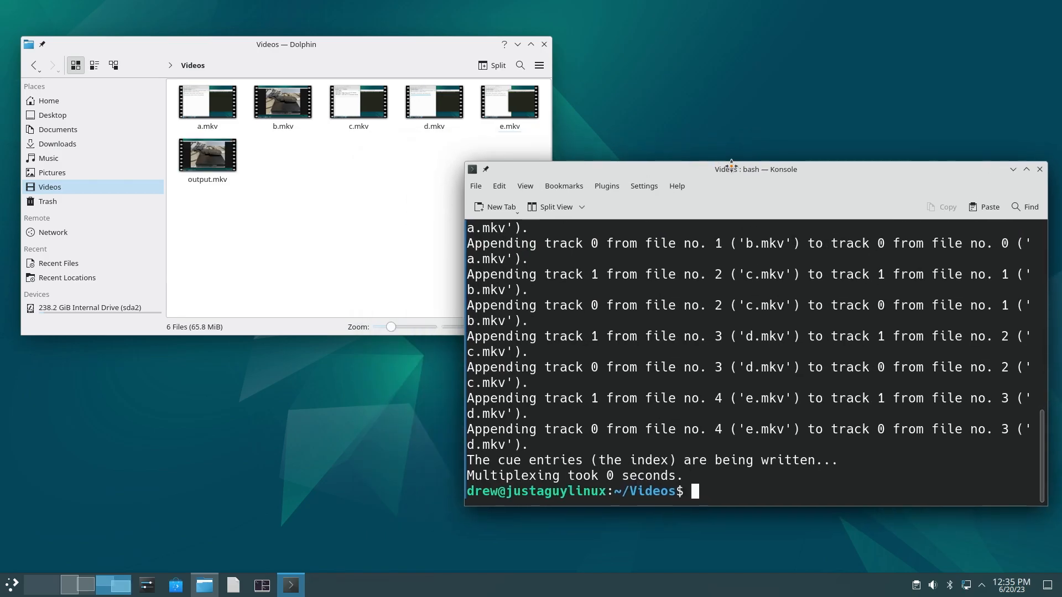
left_click_drag(757, 169, 587, 263)
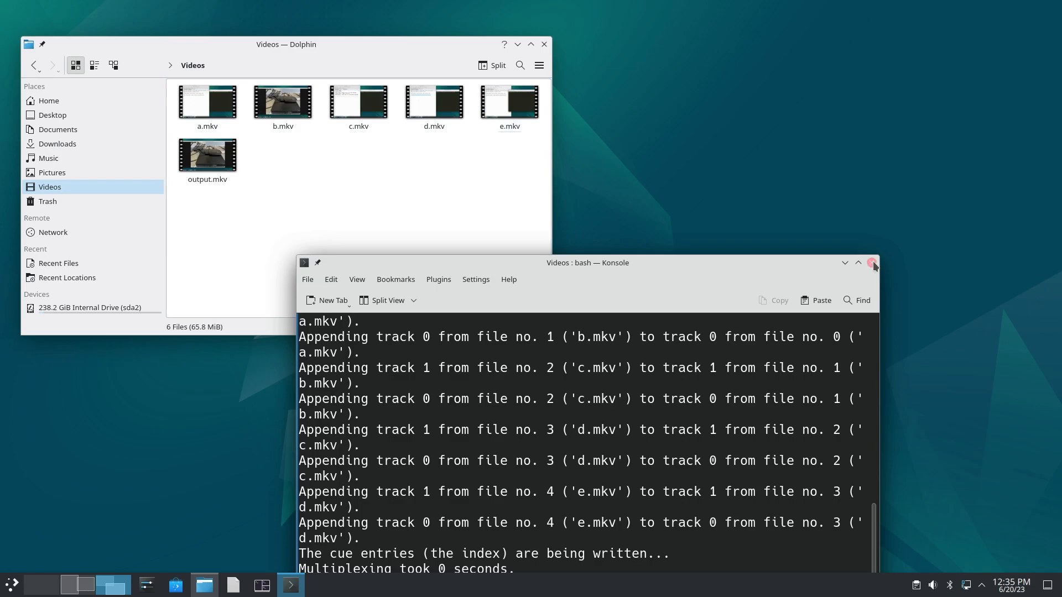
left_click(873, 262)
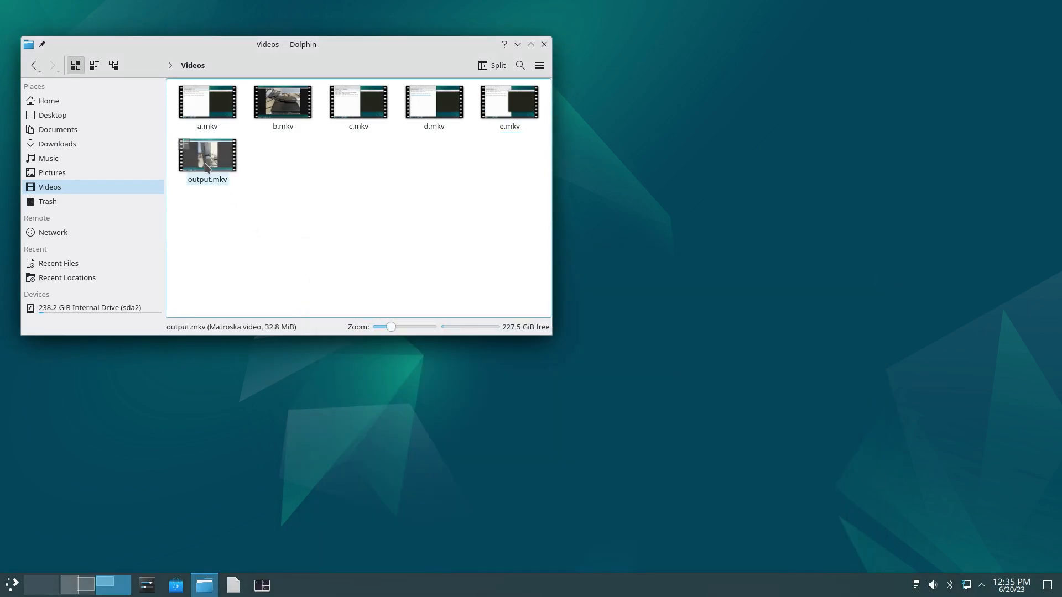
Step: Play output.mkv in mpv Media Player from Dolphin's context menu
right_click(207, 156)
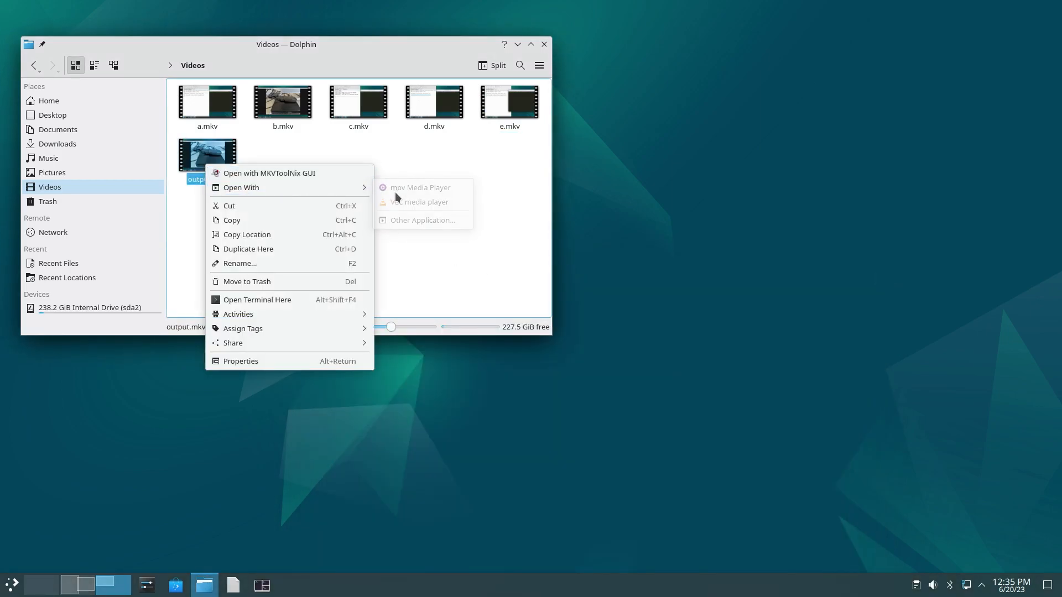
left_click(419, 188)
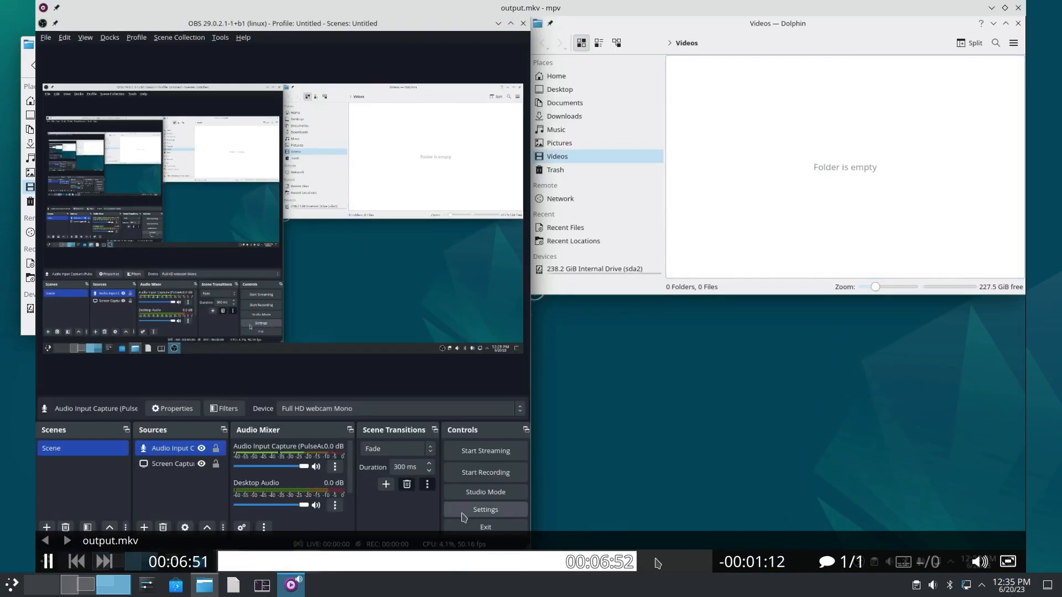
left_click(485, 509)
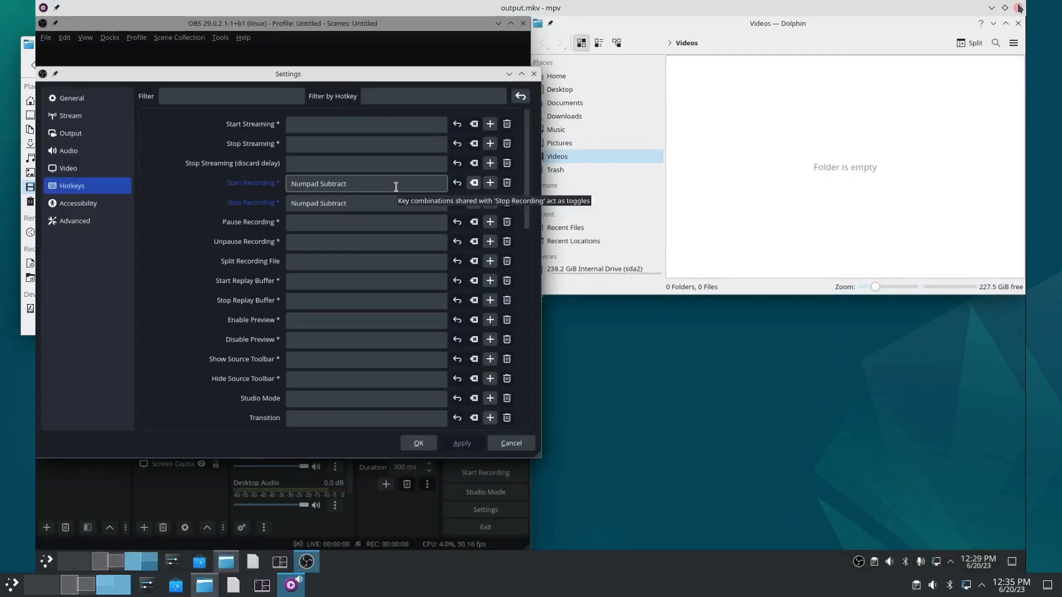